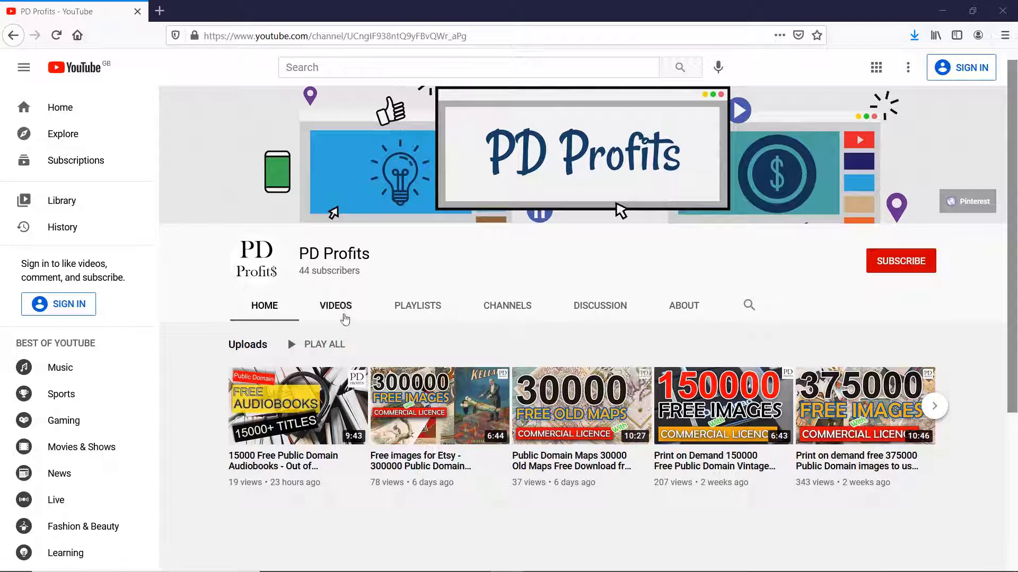
- Browse the PD Profits channel's uploaded videos, then show its created playlists
{"action": "left_click", "coordinate": [336, 306]}
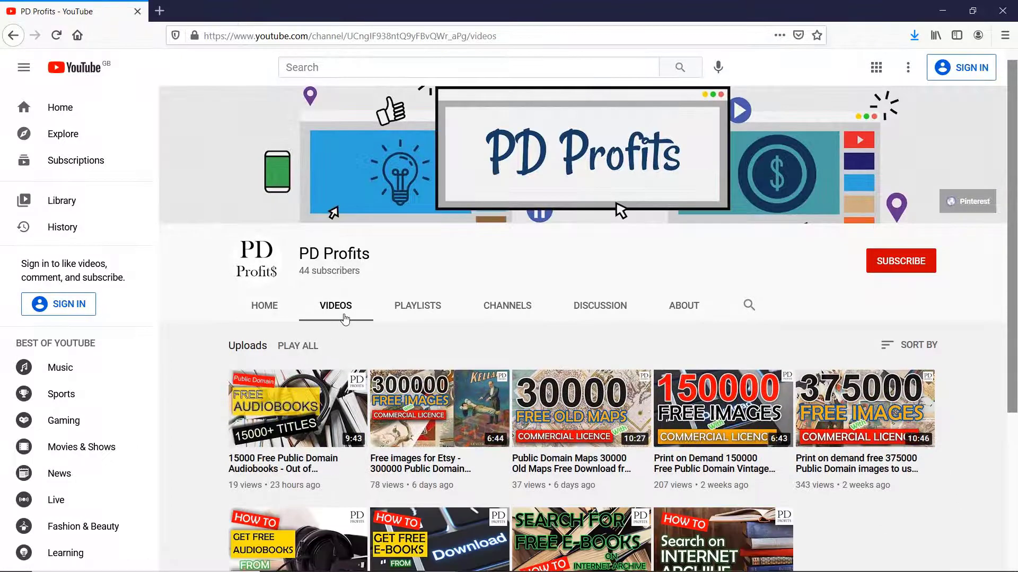
{"action": "scroll", "scroll_direction": "down", "scroll_amount": 3}
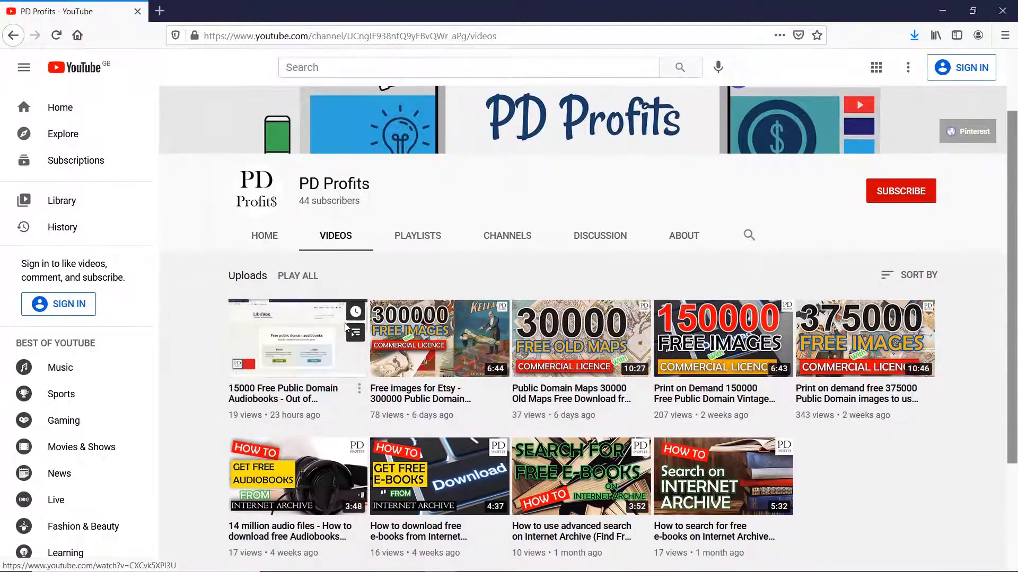
{"action": "left_click", "coordinate": [60, 47]}
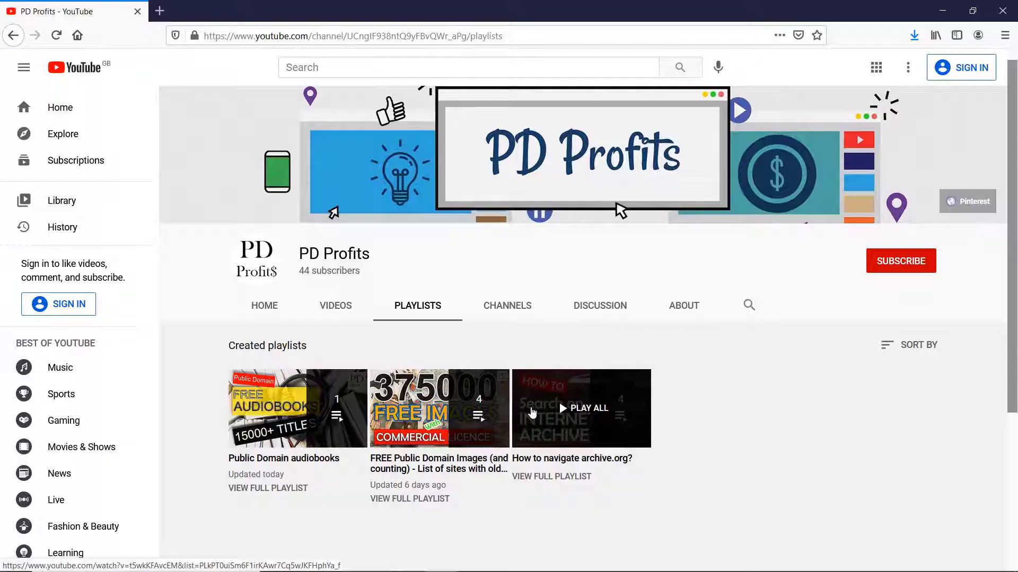
{"action": "mouse_move", "coordinate": [351, 314]}
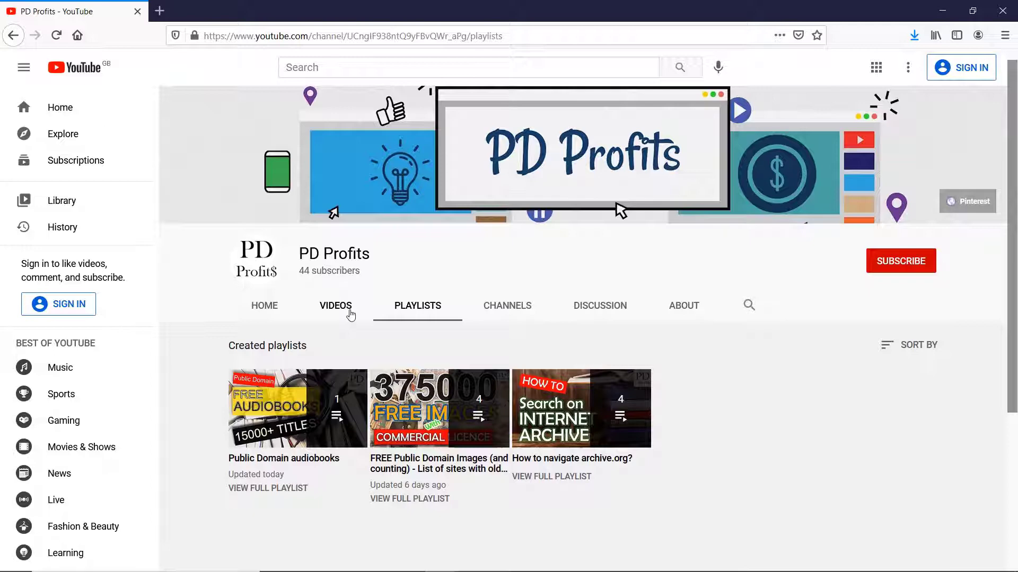
- Browse the PD Profits uploaded videos list, revisiting it after the channel home page
{"action": "left_click", "coordinate": [336, 306]}
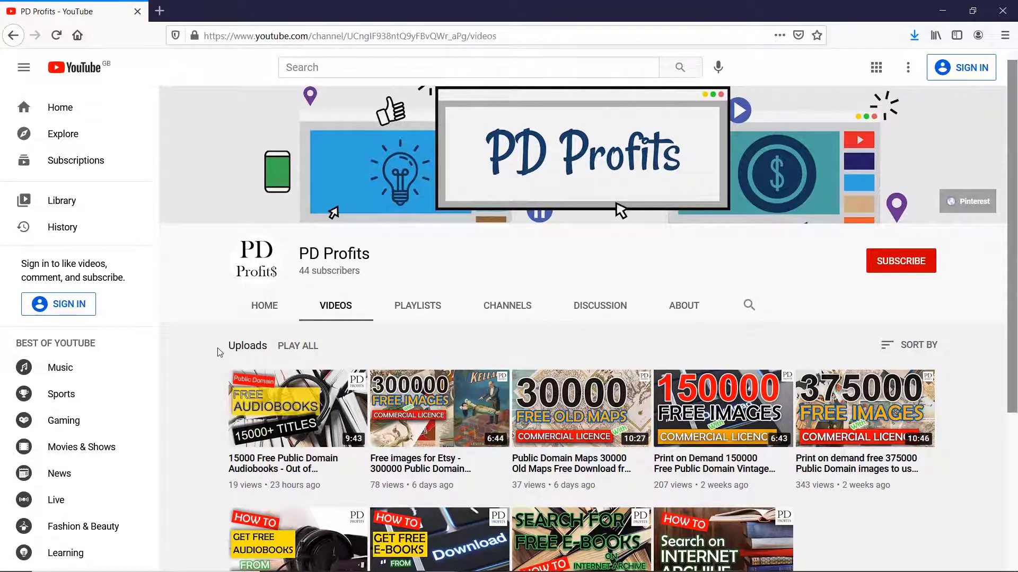
{"action": "scroll", "scroll_direction": "down", "scroll_amount": 3}
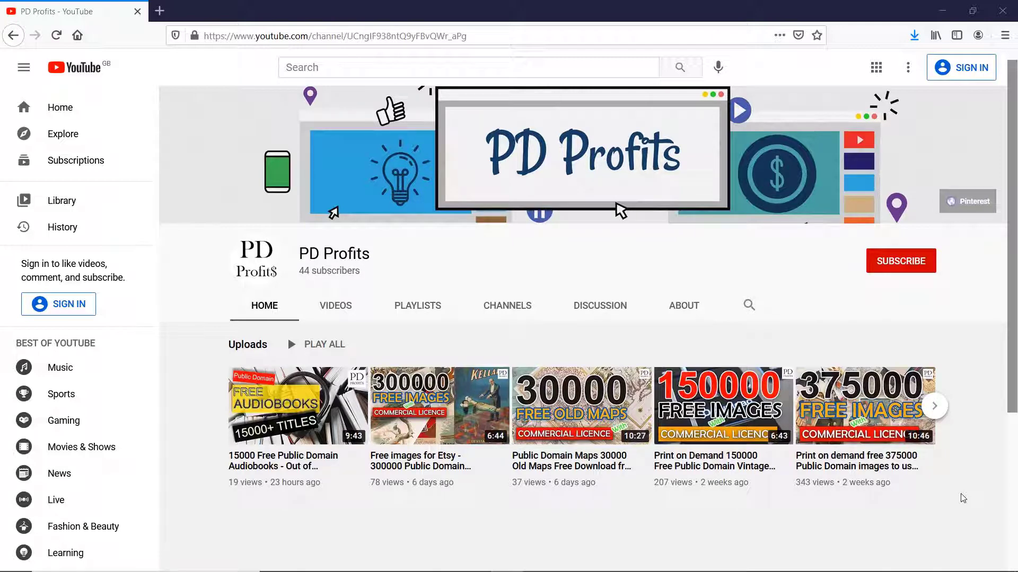
{"action": "mouse_move", "coordinate": [955, 499]}
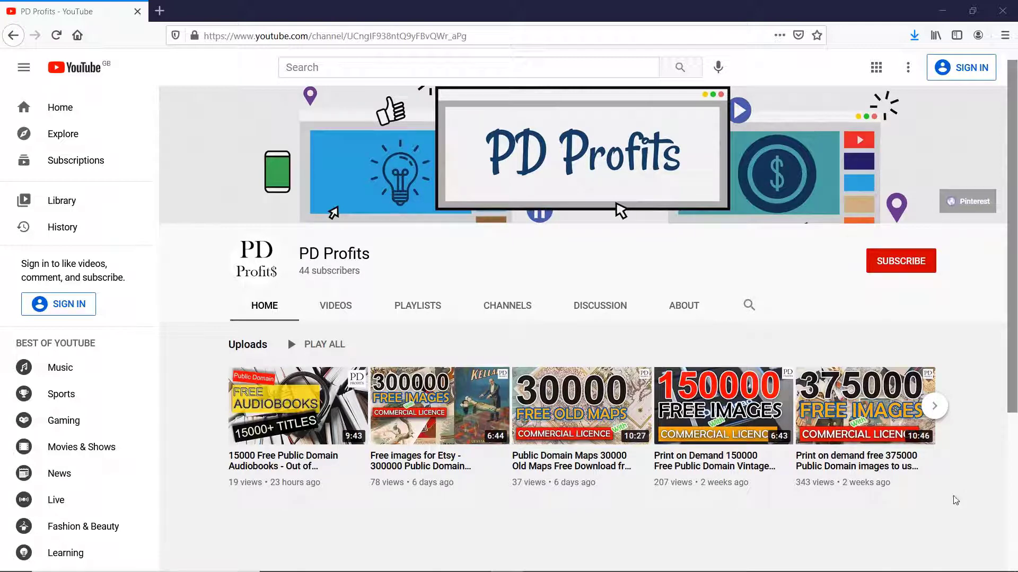
{"action": "mouse_move", "coordinate": [344, 318]}
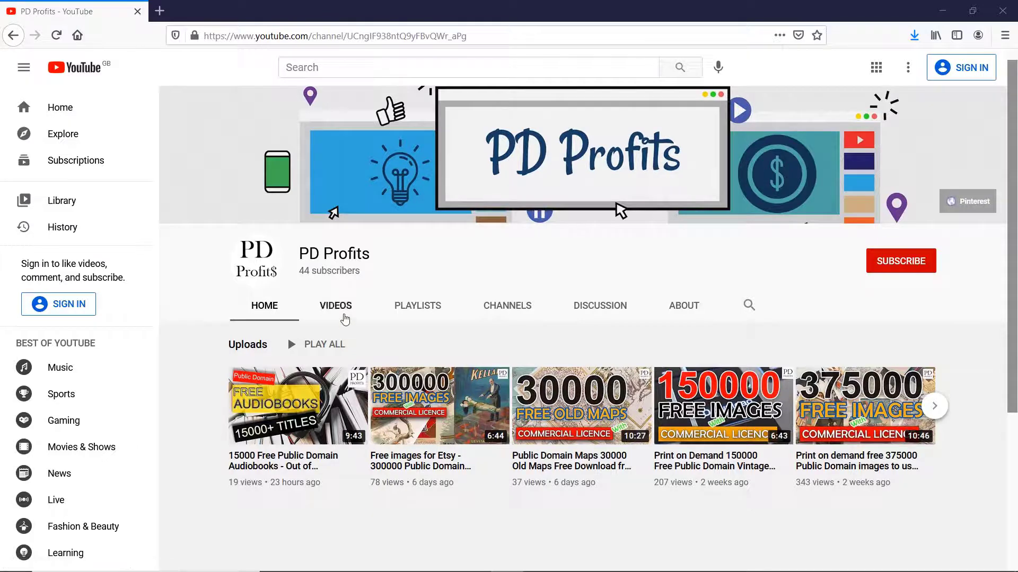
{"action": "left_click", "coordinate": [335, 305]}
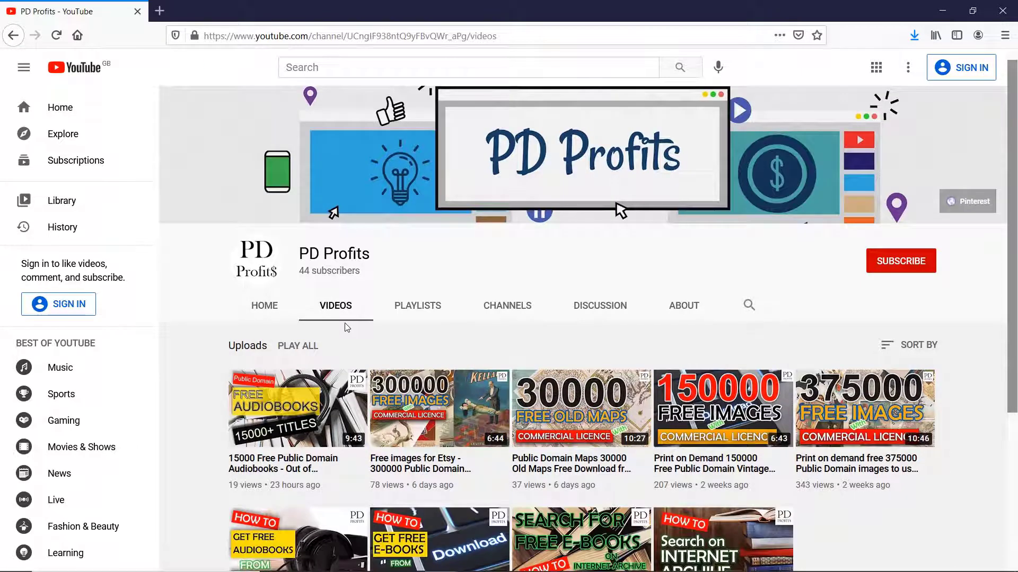
{"action": "scroll", "scroll_direction": "down", "scroll_amount": 3}
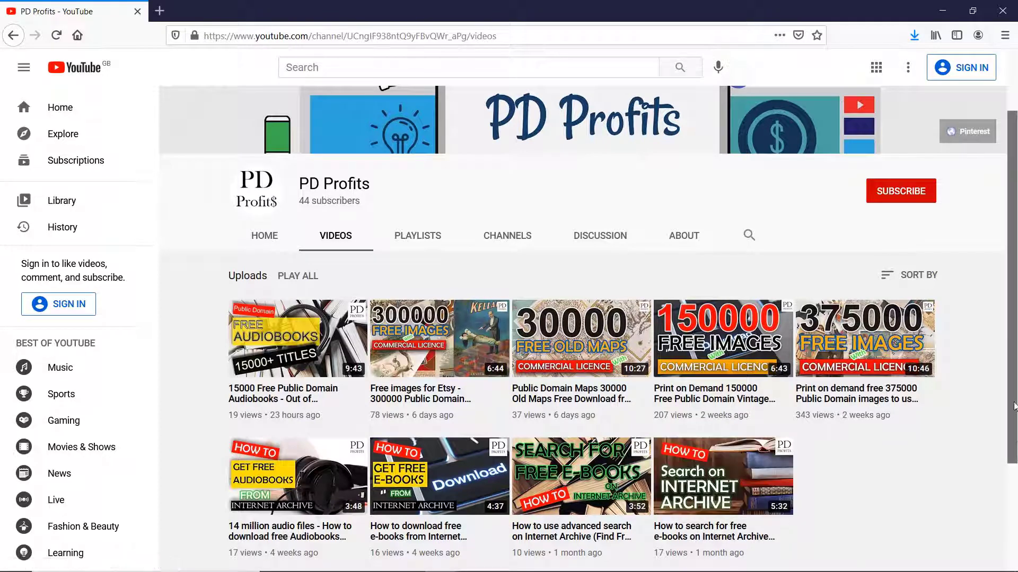
{"action": "mouse_move", "coordinate": [418, 242]}
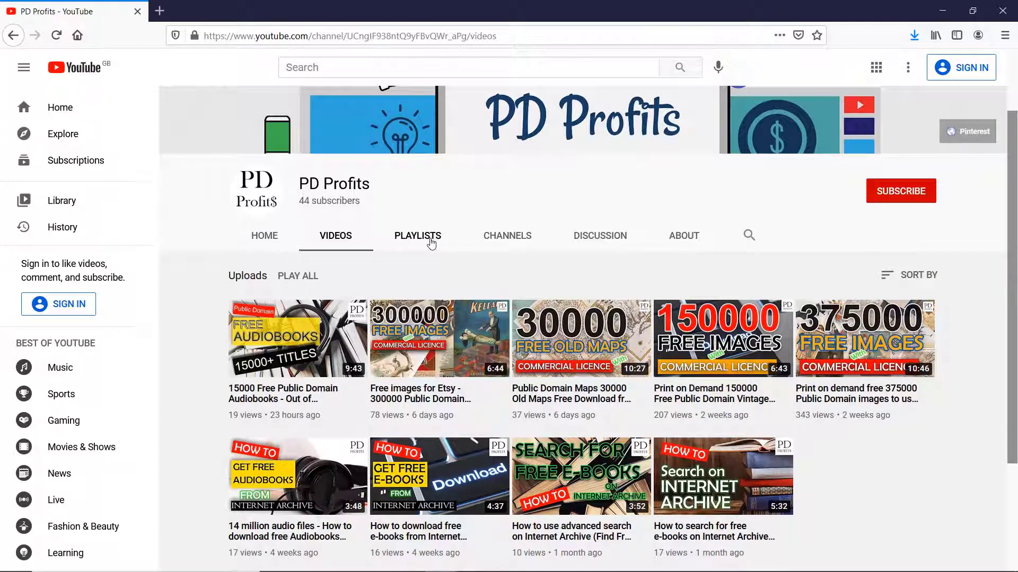
- View the channel's created playlists, then return to its uploaded videos list
{"action": "left_click", "coordinate": [418, 235]}
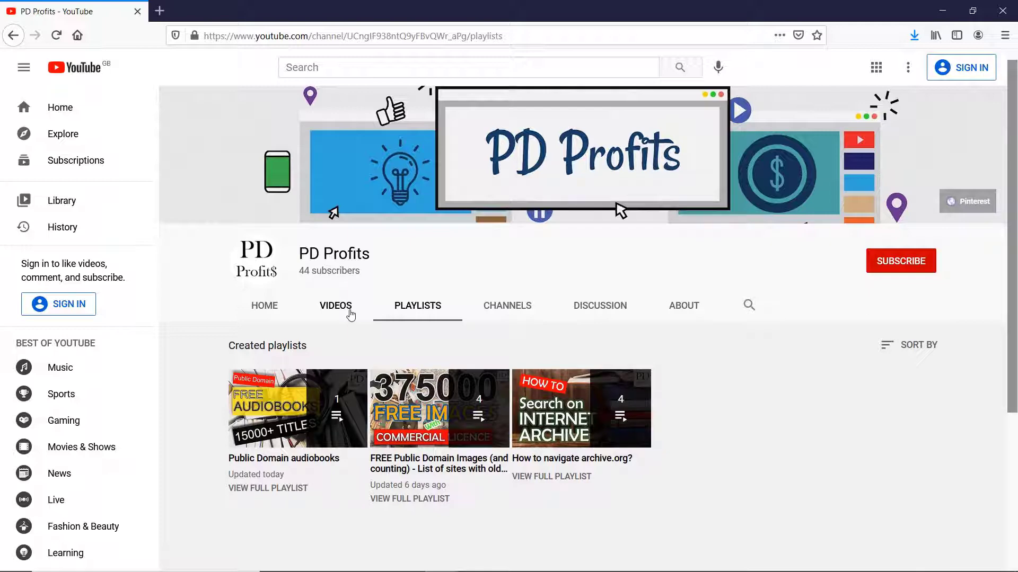
{"action": "left_click", "coordinate": [336, 306]}
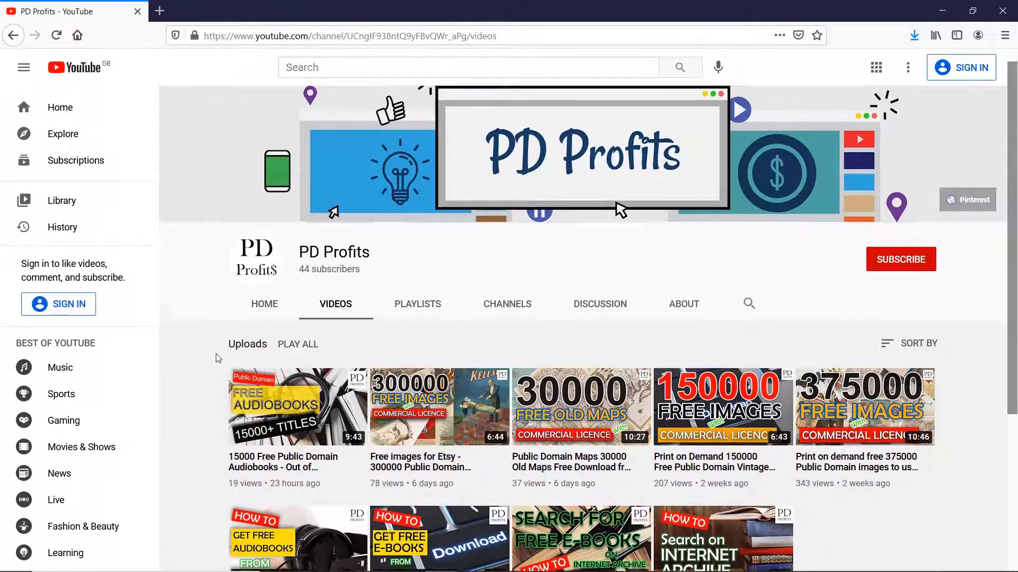
- Scroll down the videos page to reveal all nine PD Profits uploads
{"action": "scroll", "scroll_direction": "down", "scroll_amount": 3}
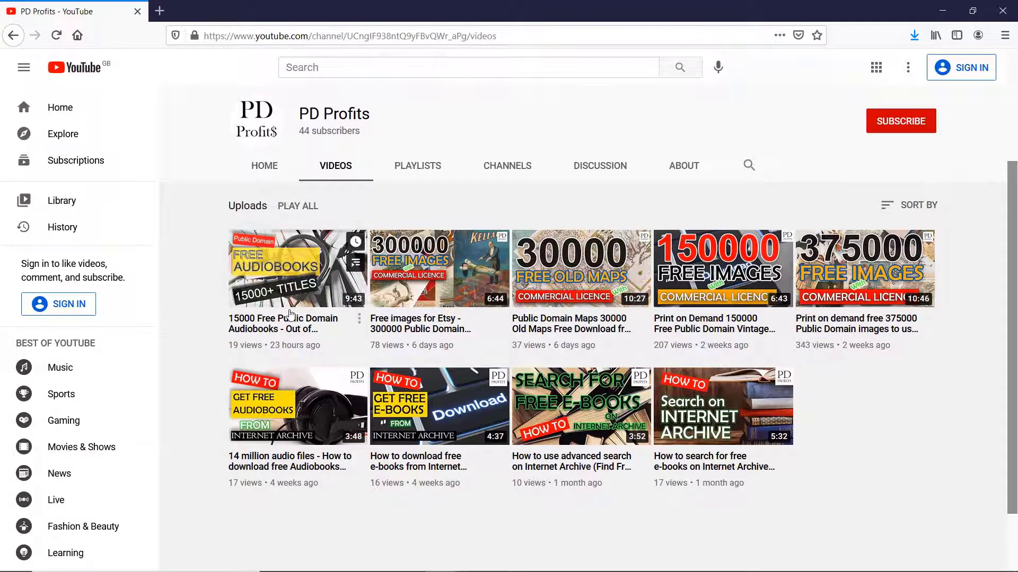
{"action": "mouse_move", "coordinate": [289, 314]}
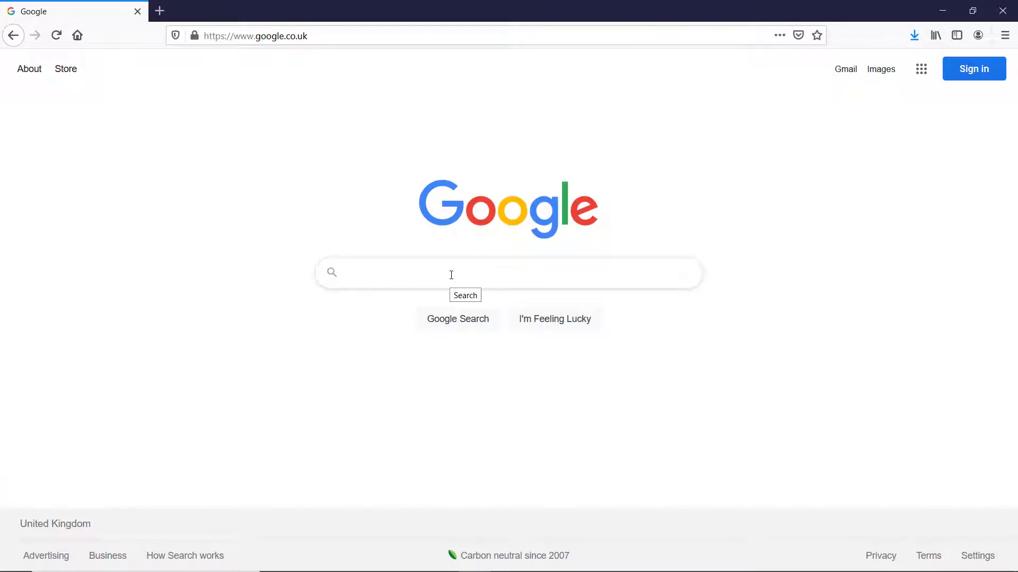
- Search Google for Audacity and follow the 'Download | Audacity' result
{"action": "key", "text": "Return"}
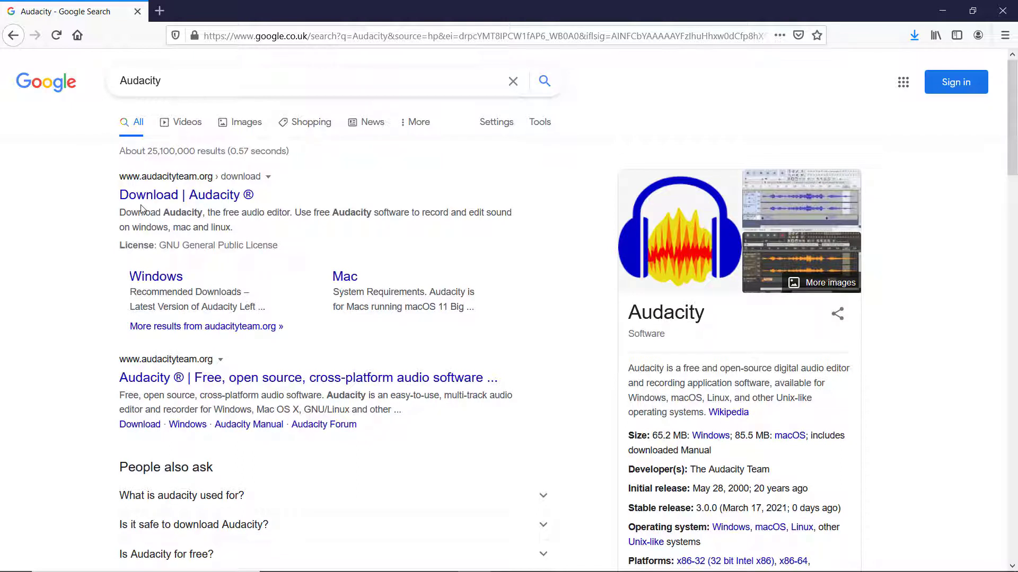
{"action": "mouse_move", "coordinate": [140, 203]}
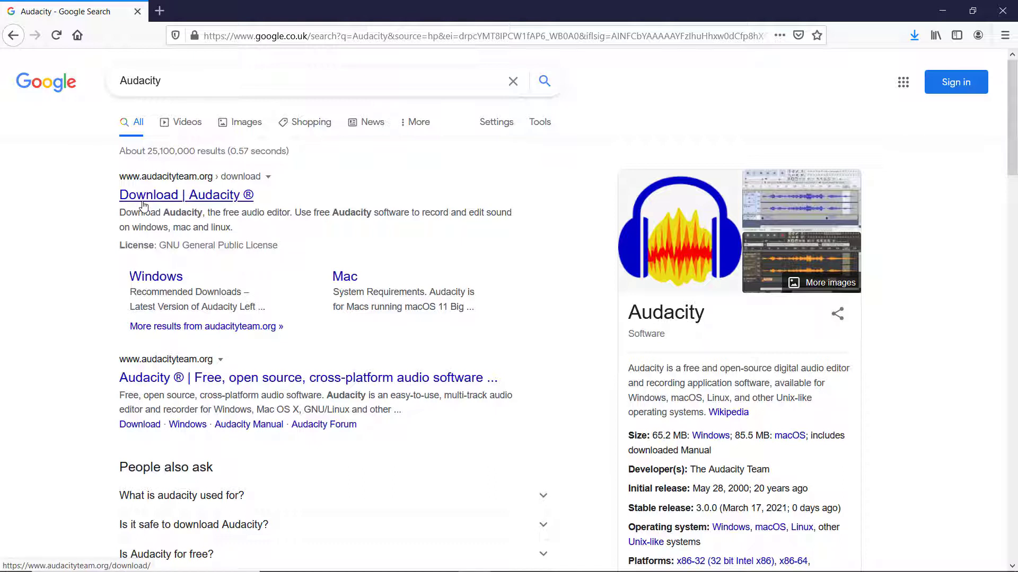
{"action": "left_click", "coordinate": [187, 195]}
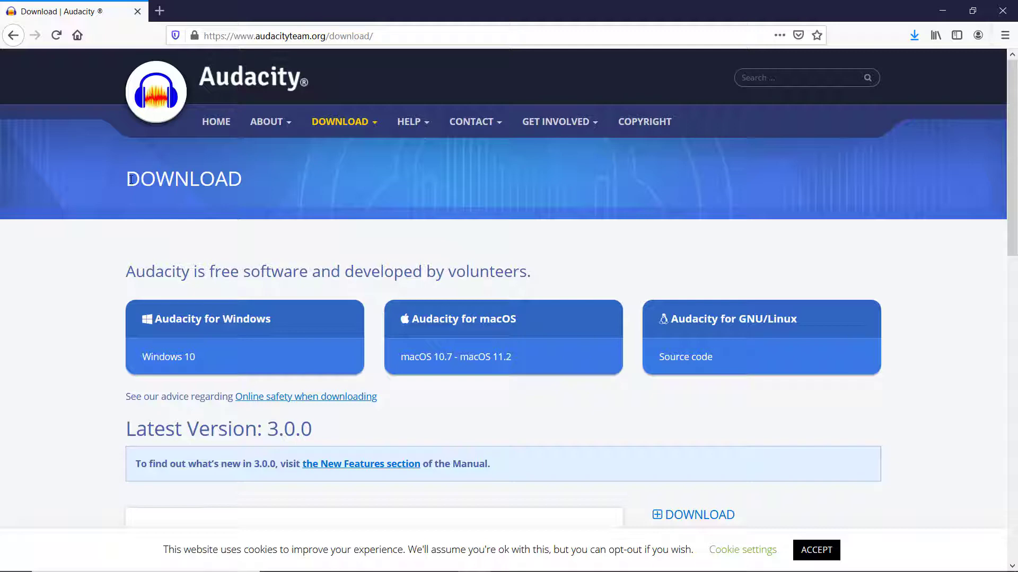
{"action": "mouse_move", "coordinate": [204, 330]}
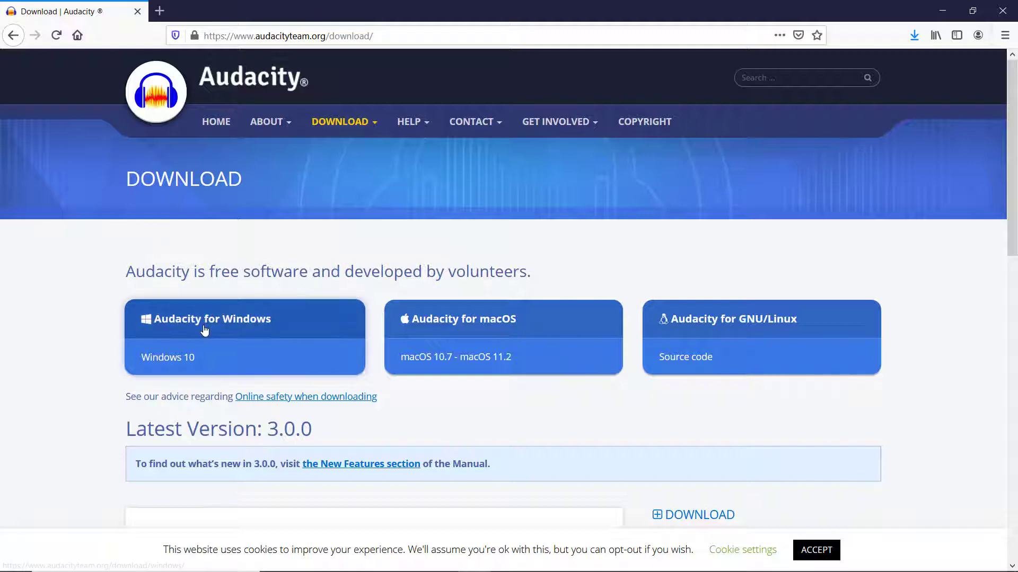
{"action": "mouse_move", "coordinate": [205, 327]}
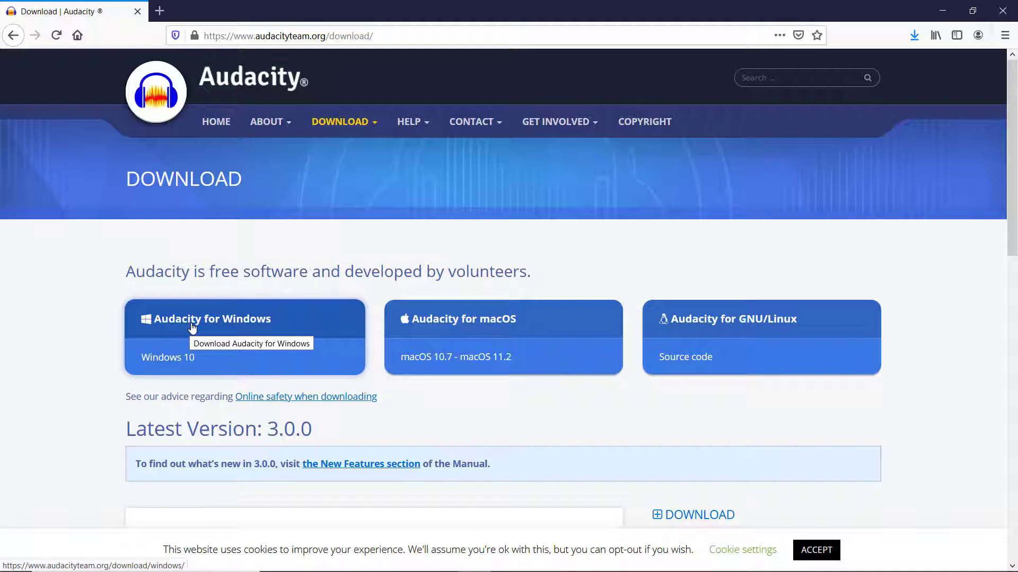
{"action": "mouse_move", "coordinate": [410, 150]}
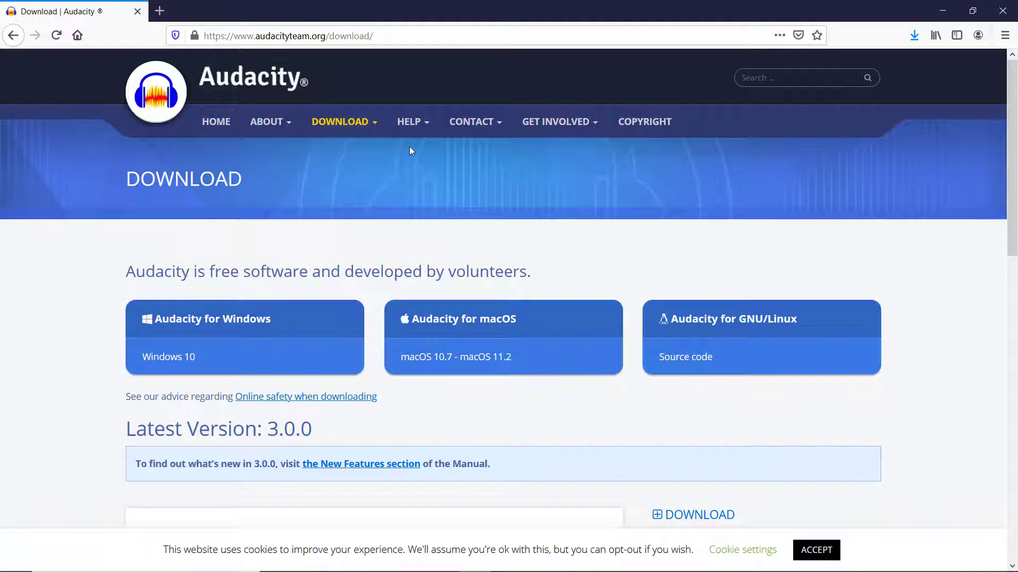
- Visit the Audacity site's help documentation, then reach the Audacity for Windows download page
{"action": "left_click", "coordinate": [410, 121]}
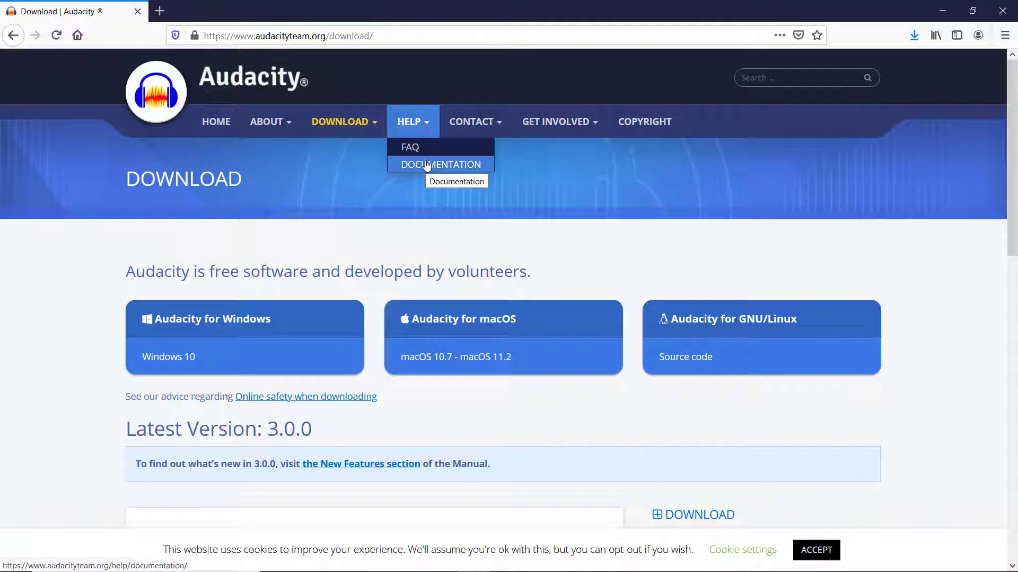
{"action": "left_click", "coordinate": [441, 164]}
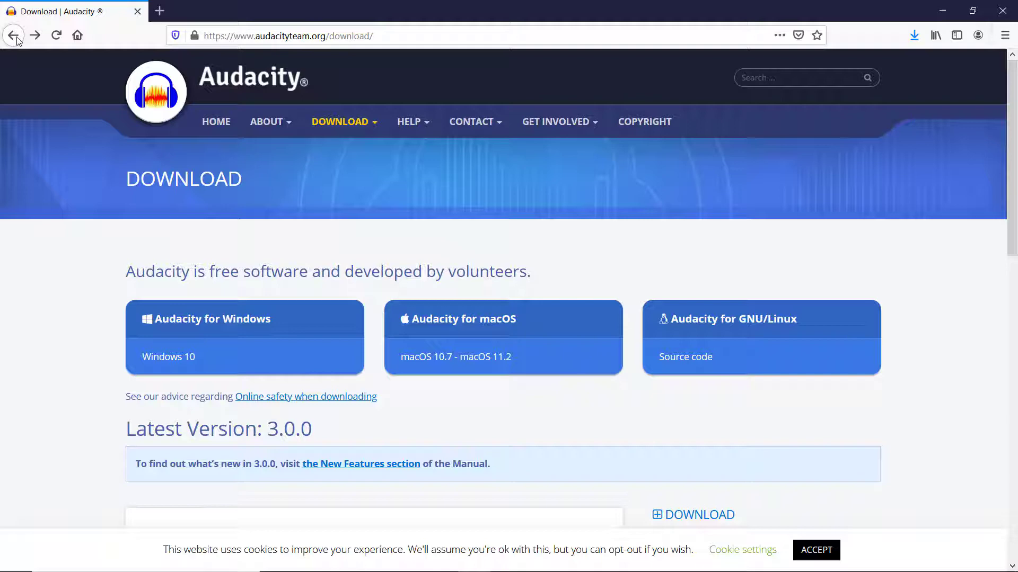
{"action": "mouse_move", "coordinate": [3, 260]}
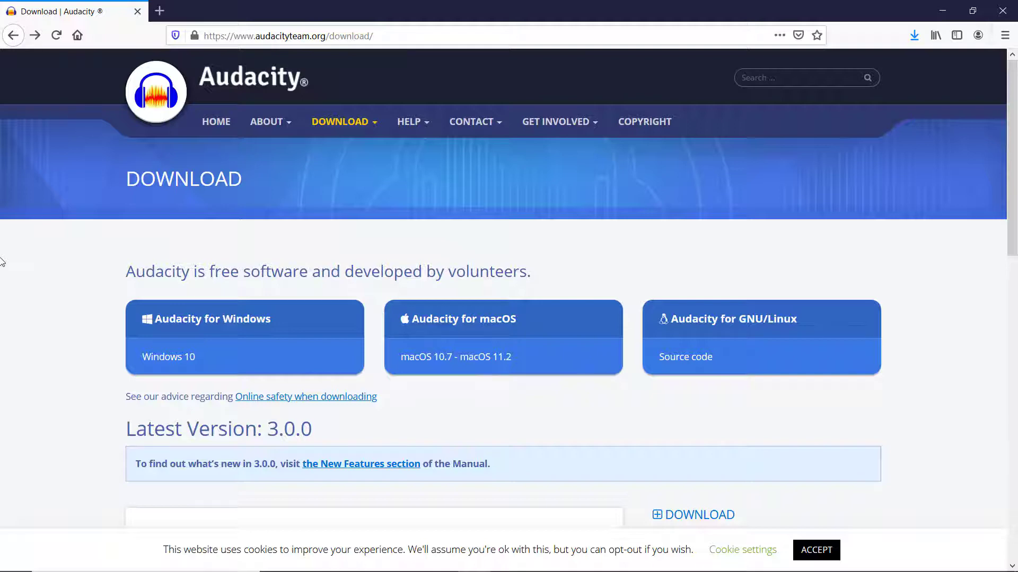
{"action": "left_click", "coordinate": [244, 337]}
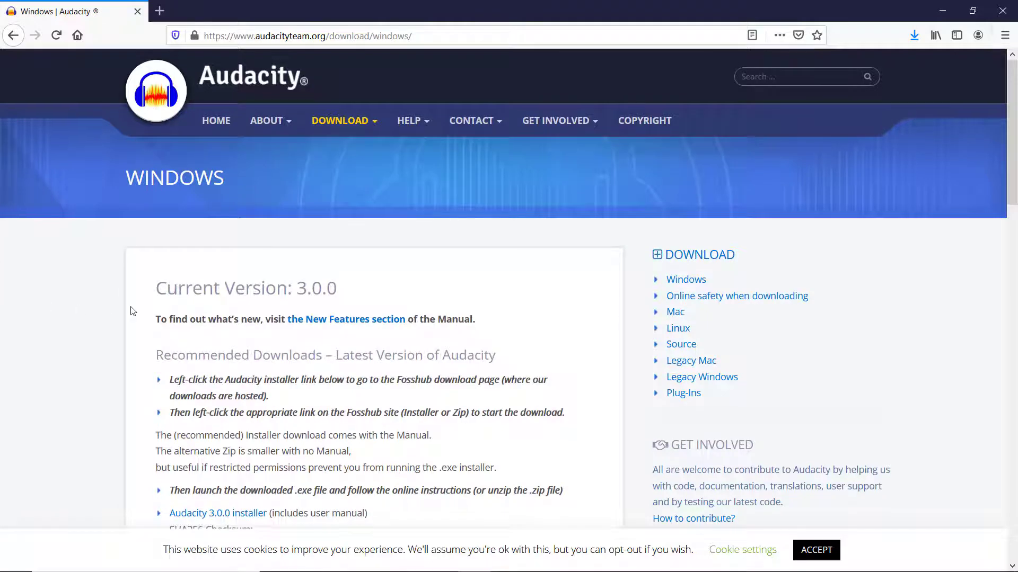
- Scroll the Windows download page down to the version 3.0.0 installer links
{"action": "scroll", "scroll_direction": "down", "scroll_amount": 3}
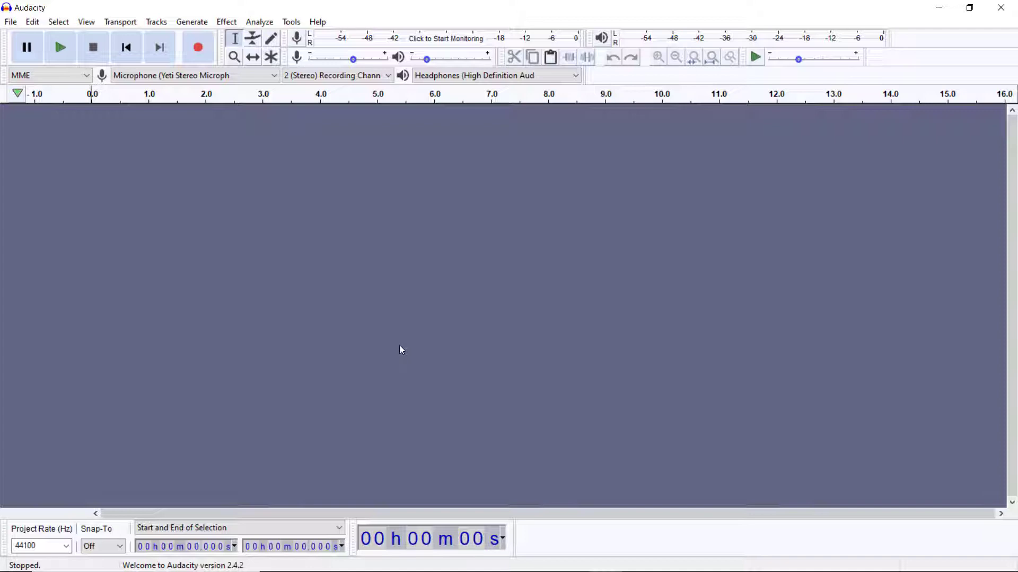
{"action": "mouse_move", "coordinate": [4, 27]}
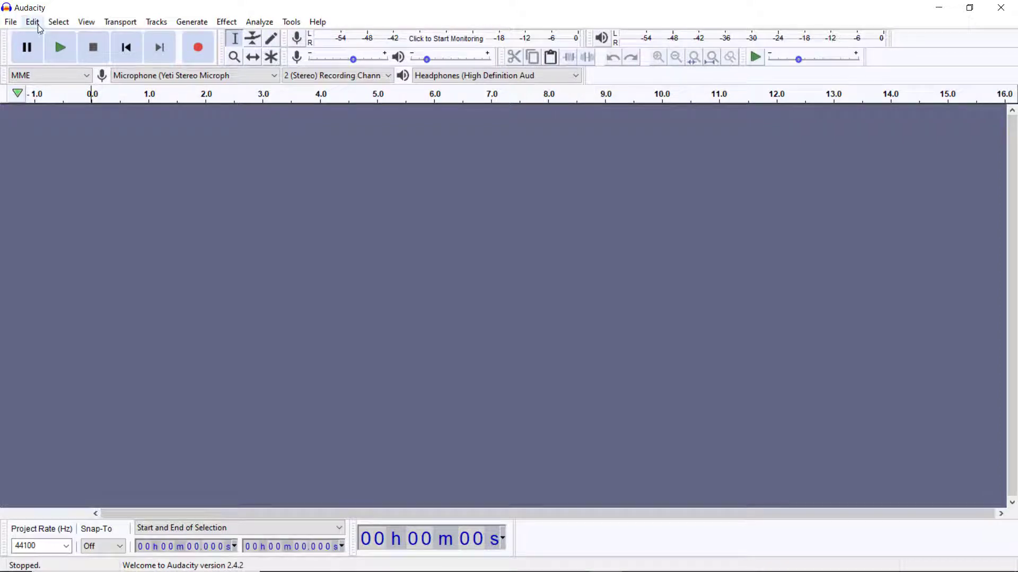
{"action": "left_click", "coordinate": [10, 21]}
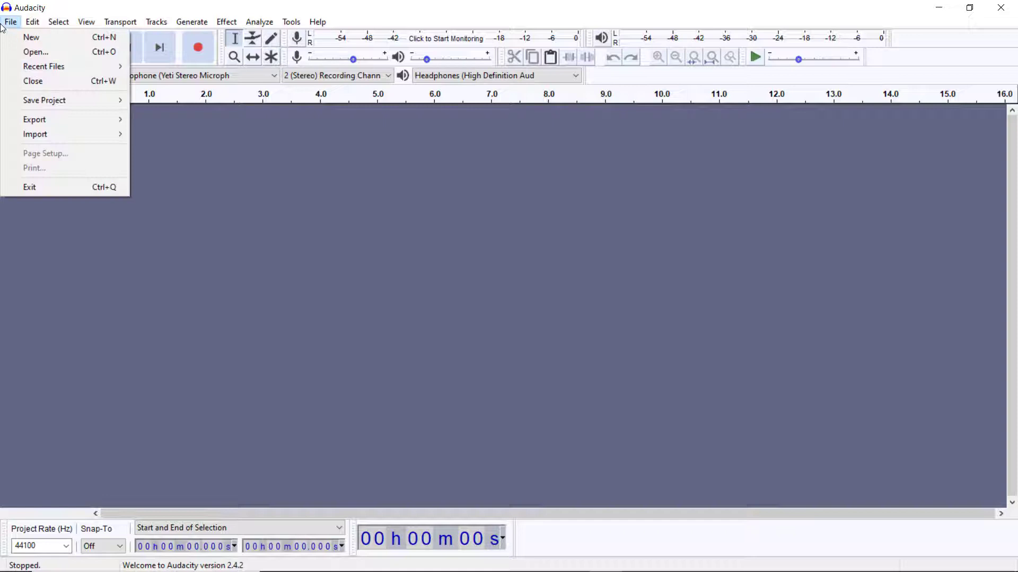
{"action": "mouse_move", "coordinate": [31, 37]}
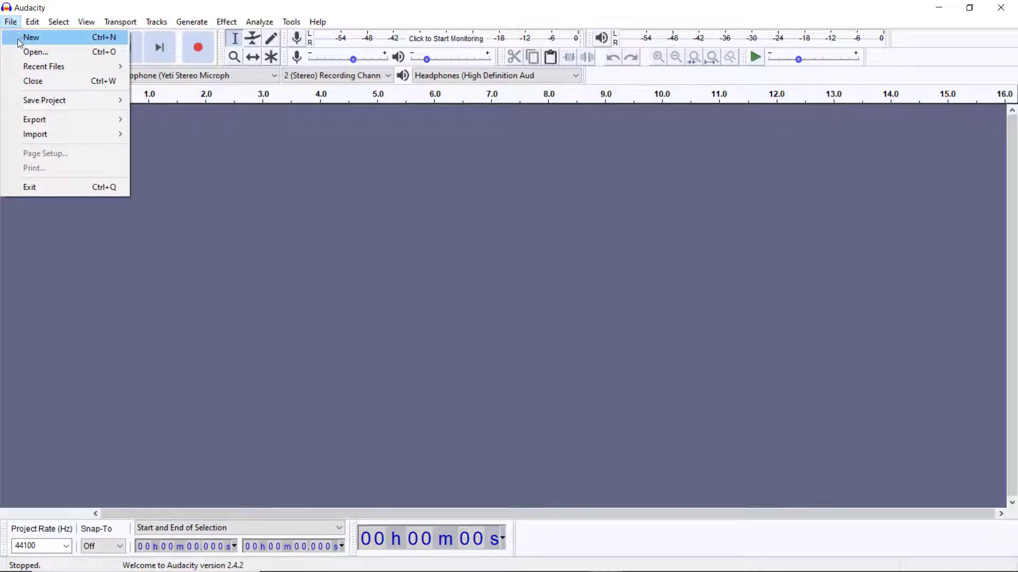
{"action": "mouse_move", "coordinate": [12, 97]}
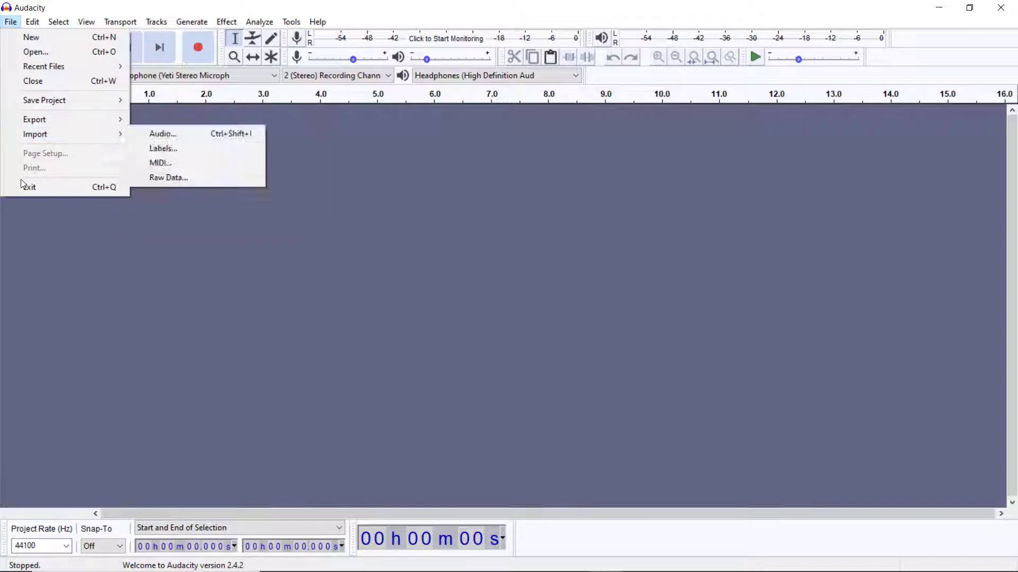
{"action": "left_click", "coordinate": [31, 21]}
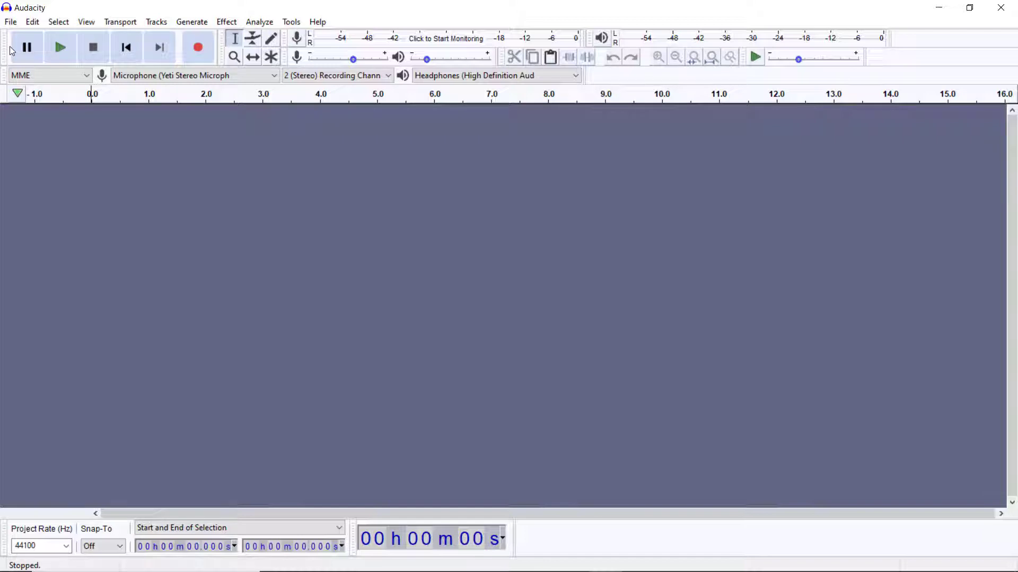
{"action": "mouse_move", "coordinate": [64, 45]}
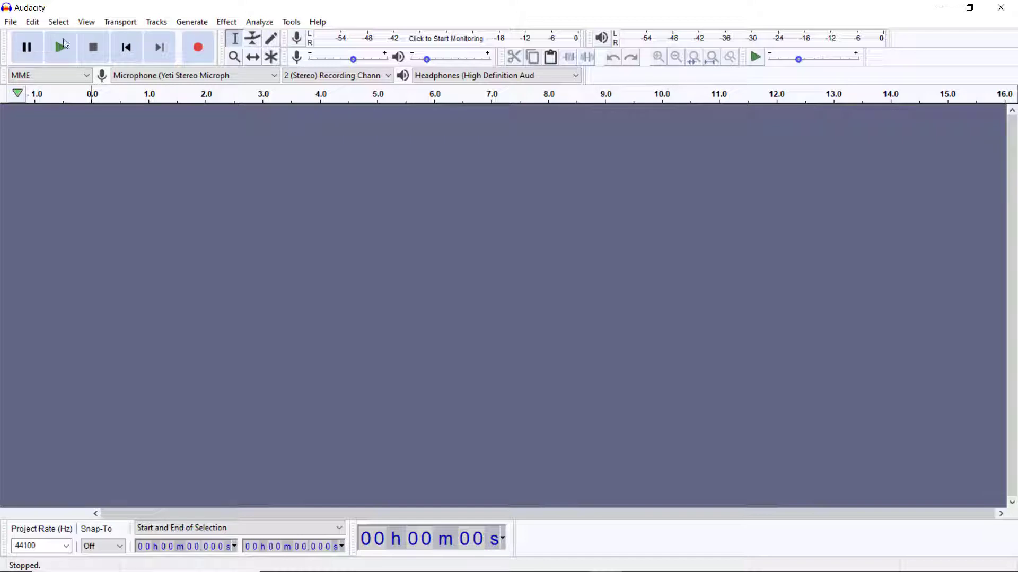
{"action": "mouse_move", "coordinate": [125, 55]}
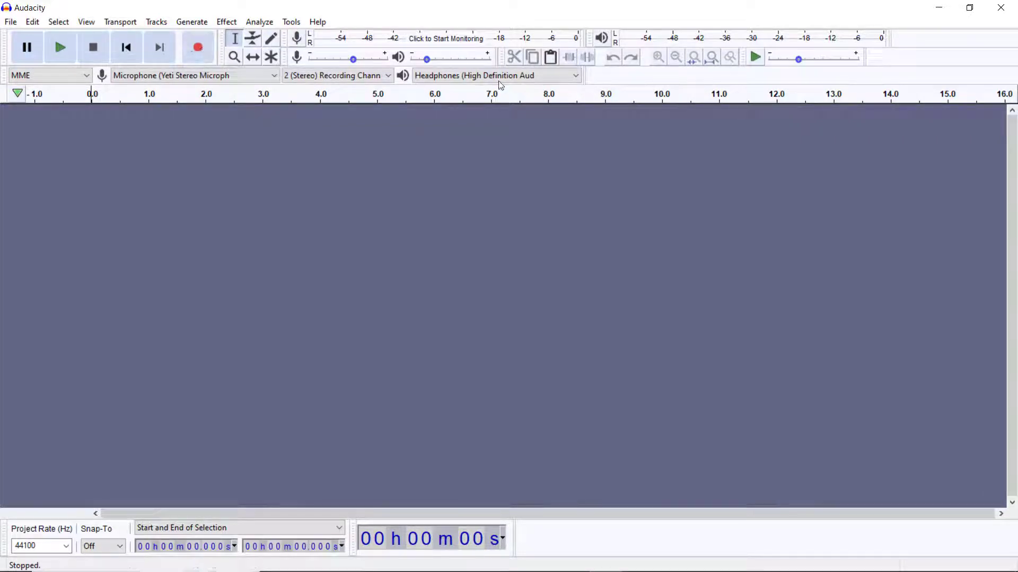
{"action": "mouse_move", "coordinate": [495, 75]}
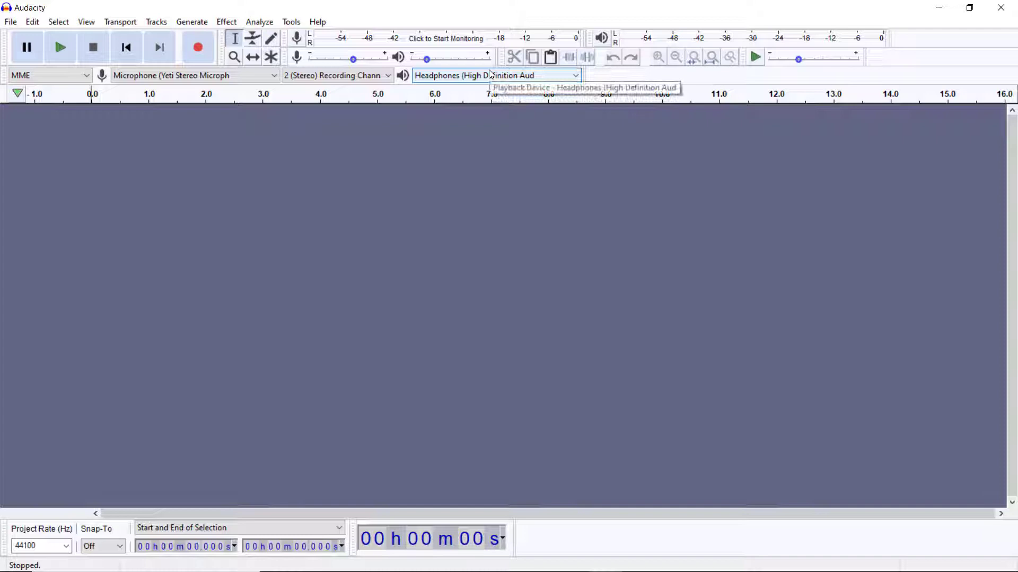
{"action": "mouse_move", "coordinate": [514, 57]}
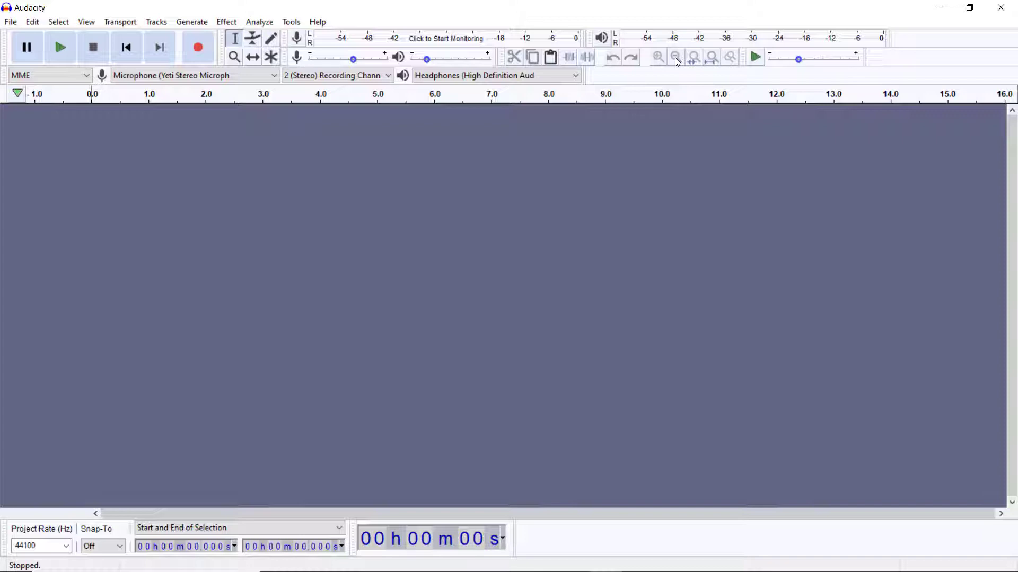
{"action": "mouse_move", "coordinate": [10, 21]}
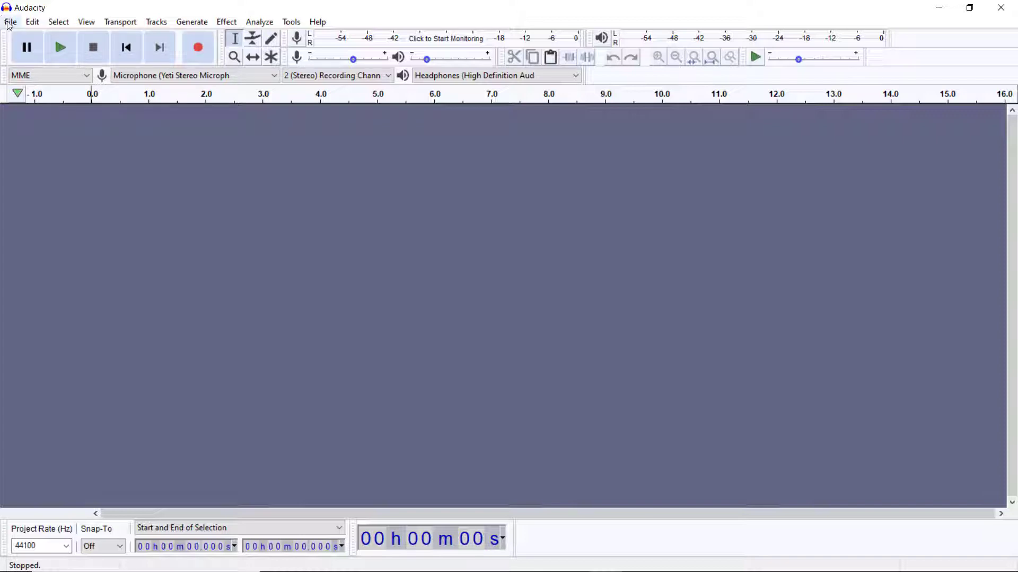
- Load callofwild3_01_london_64kb from the Download folder as a mono audio track
{"action": "left_click", "coordinate": [10, 21]}
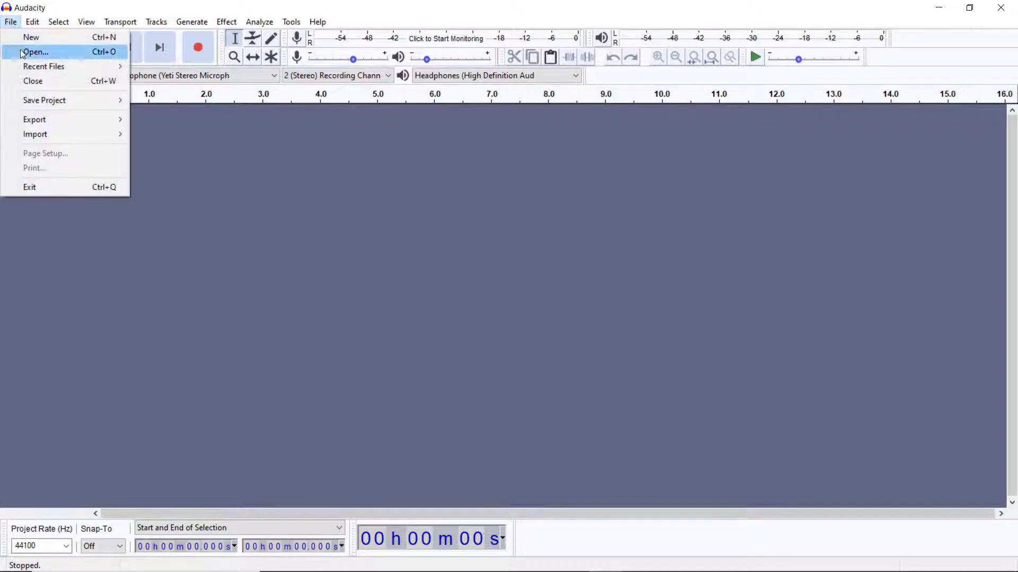
{"action": "left_click", "coordinate": [35, 52]}
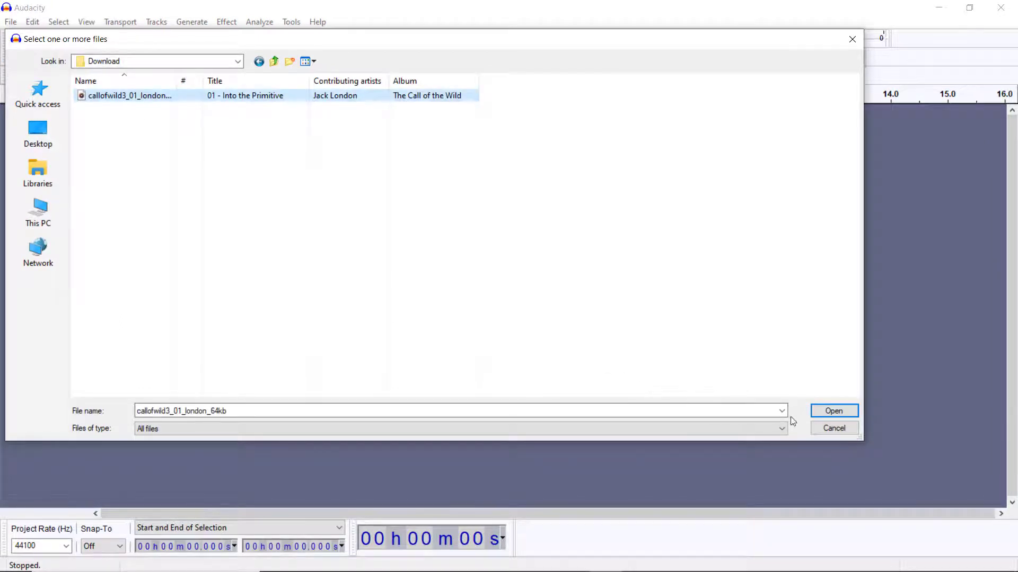
{"action": "left_click", "coordinate": [834, 411]}
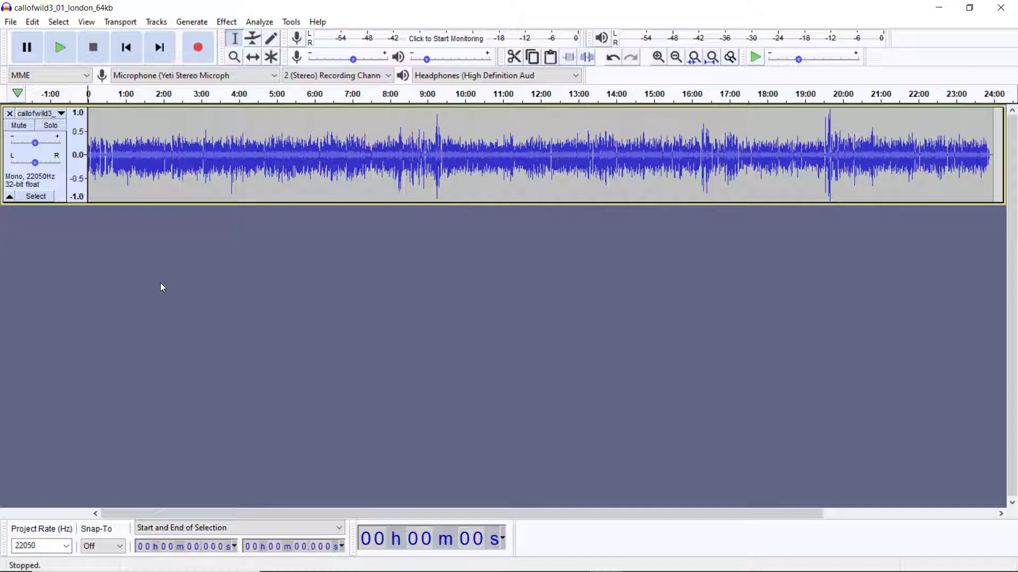
{"action": "mouse_move", "coordinate": [173, 141]}
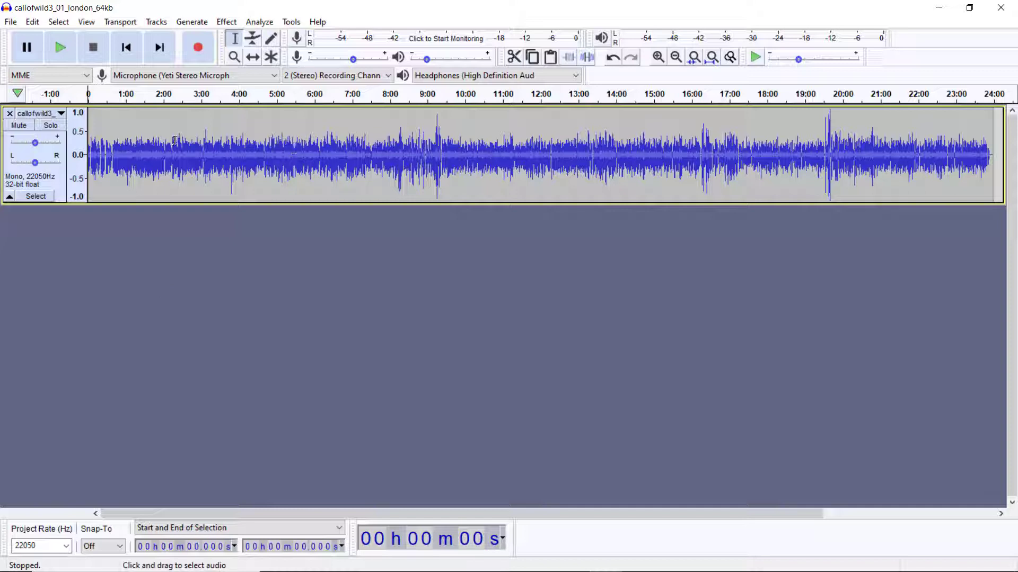
- Audition the chapter's opening, then route playback to Headphones (High Definition Audio)
{"action": "left_click", "coordinate": [60, 47]}
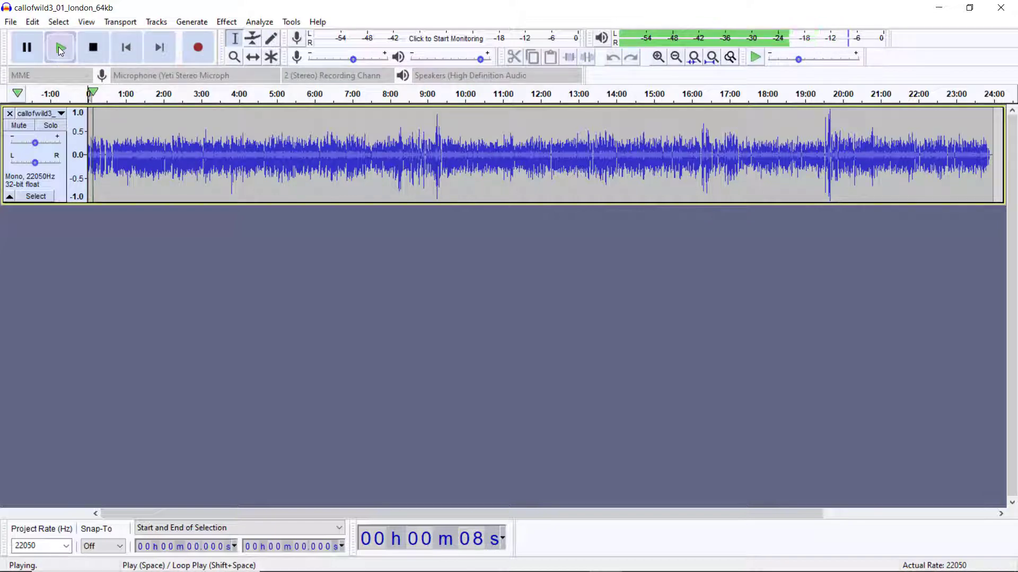
{"action": "left_click", "coordinate": [93, 46]}
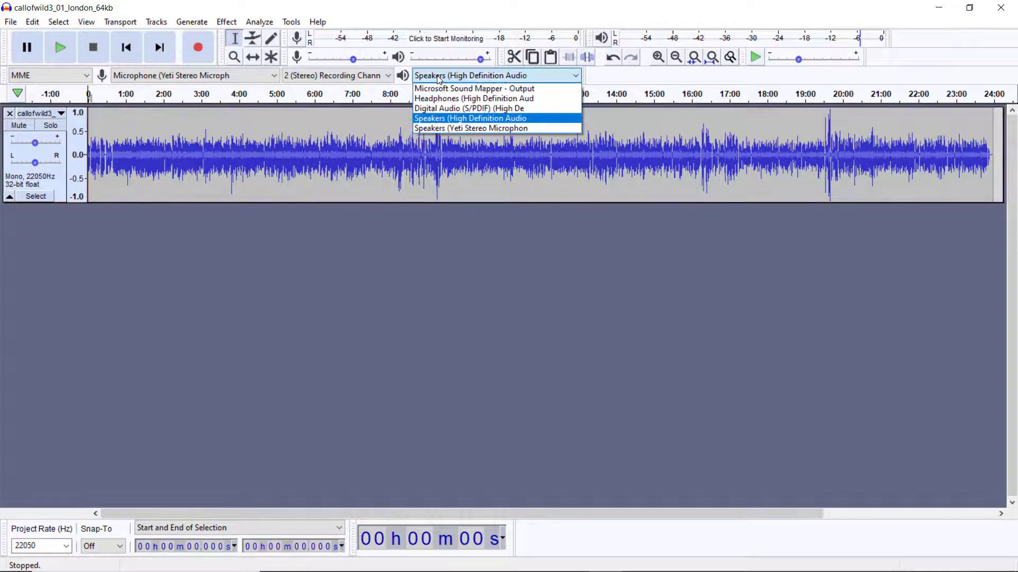
{"action": "mouse_move", "coordinate": [474, 97]}
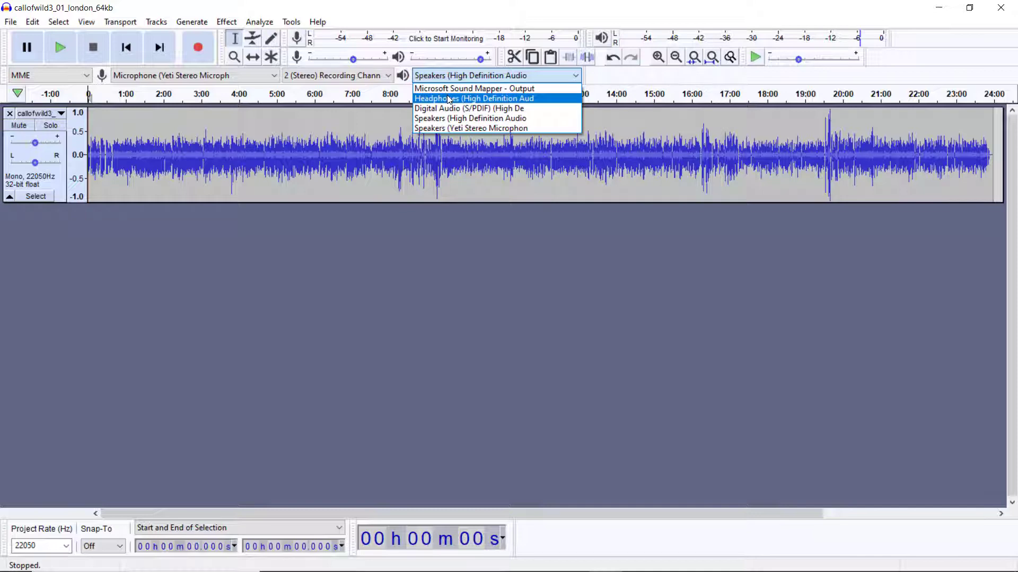
{"action": "left_click", "coordinate": [474, 97]}
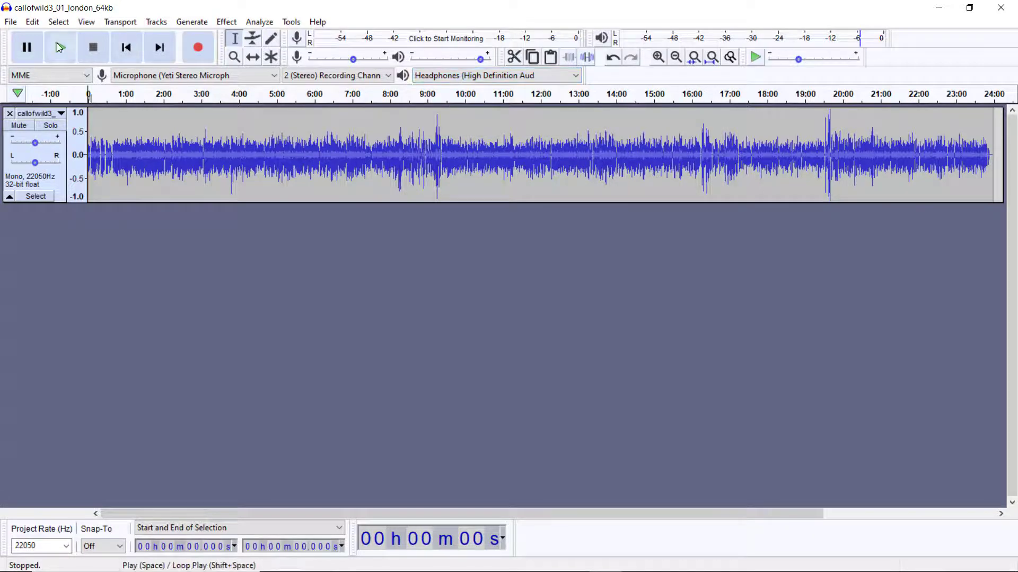
{"action": "mouse_move", "coordinate": [59, 47]}
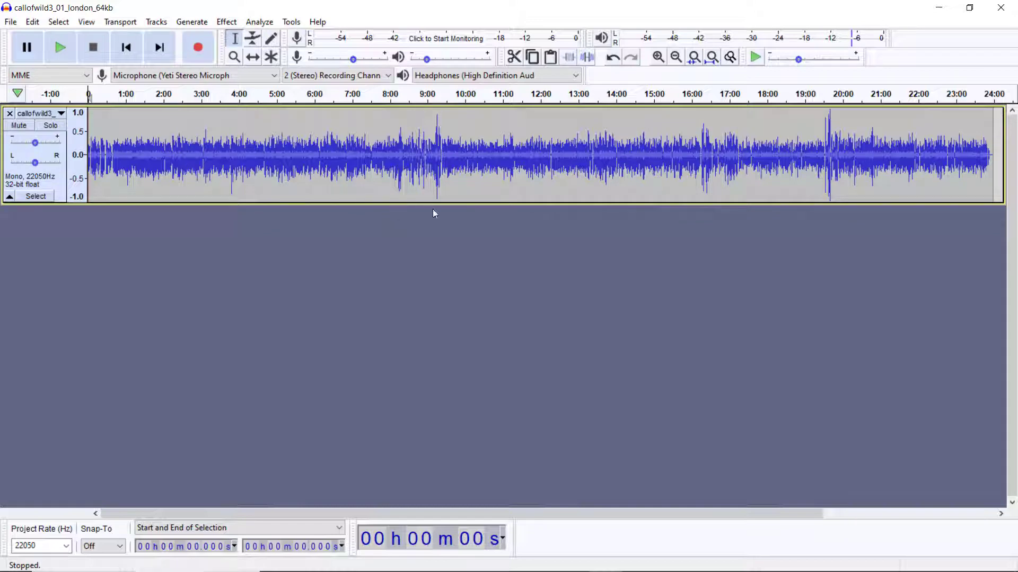
{"action": "mouse_move", "coordinate": [589, 132]}
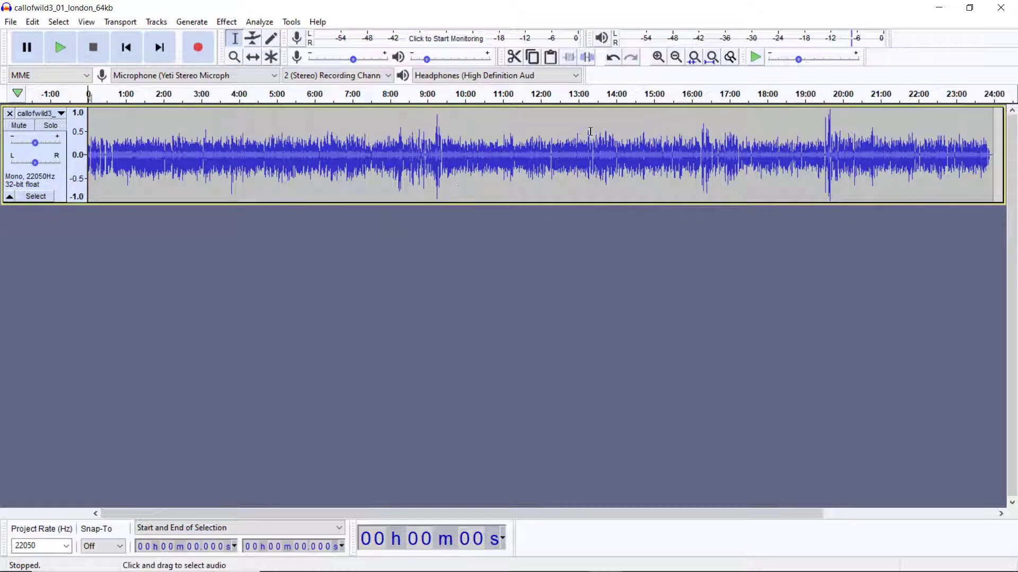
{"action": "left_click", "coordinate": [657, 58]}
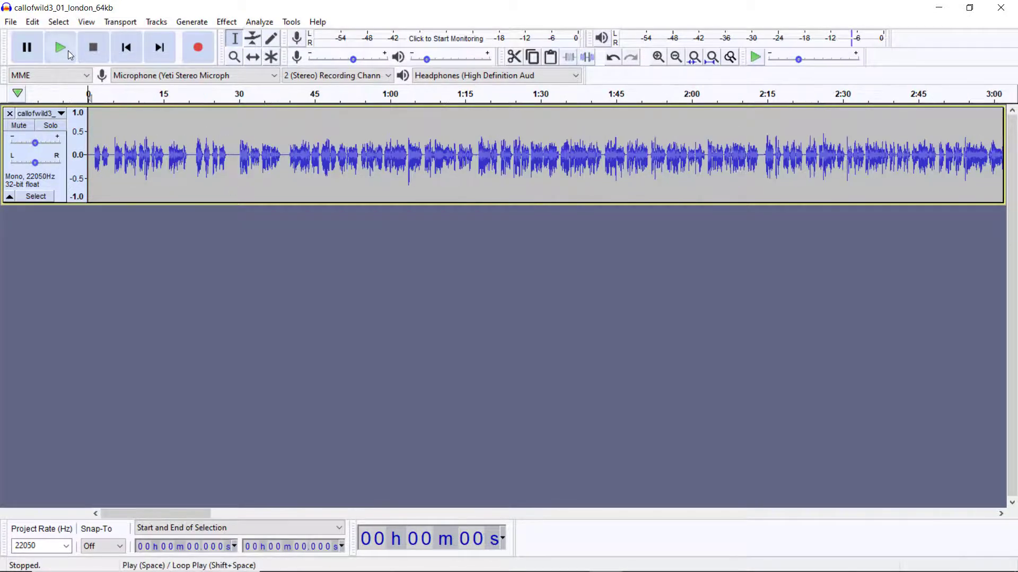
{"action": "mouse_move", "coordinate": [59, 46]}
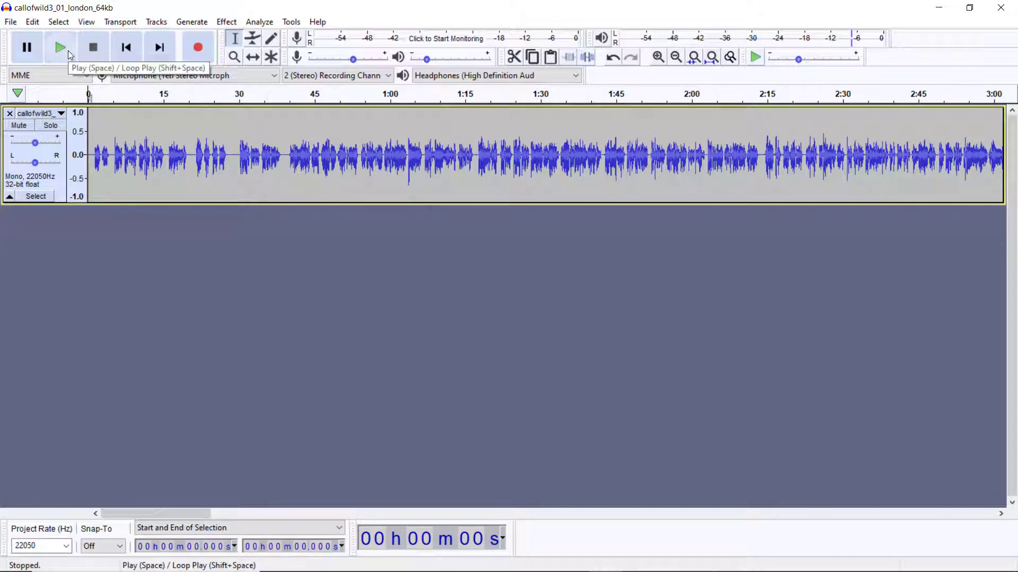
{"action": "left_click", "coordinate": [59, 47]}
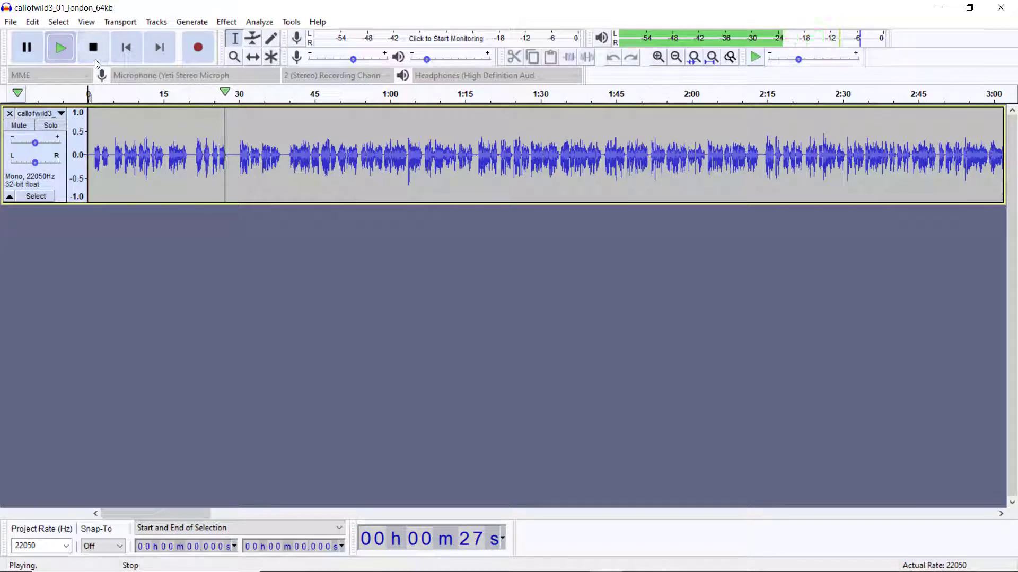
{"action": "left_click", "coordinate": [94, 47]}
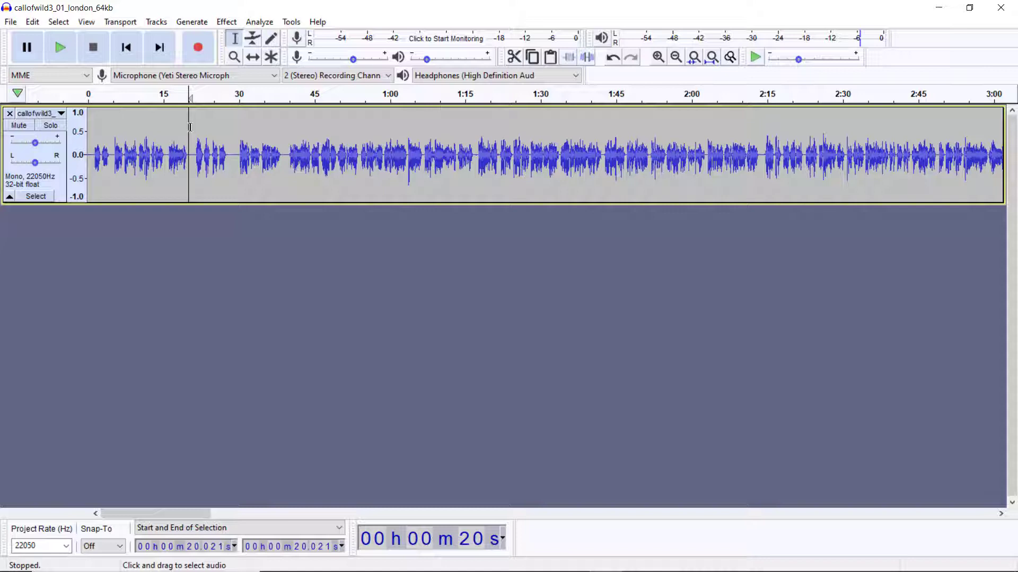
{"action": "mouse_move", "coordinate": [202, 120]}
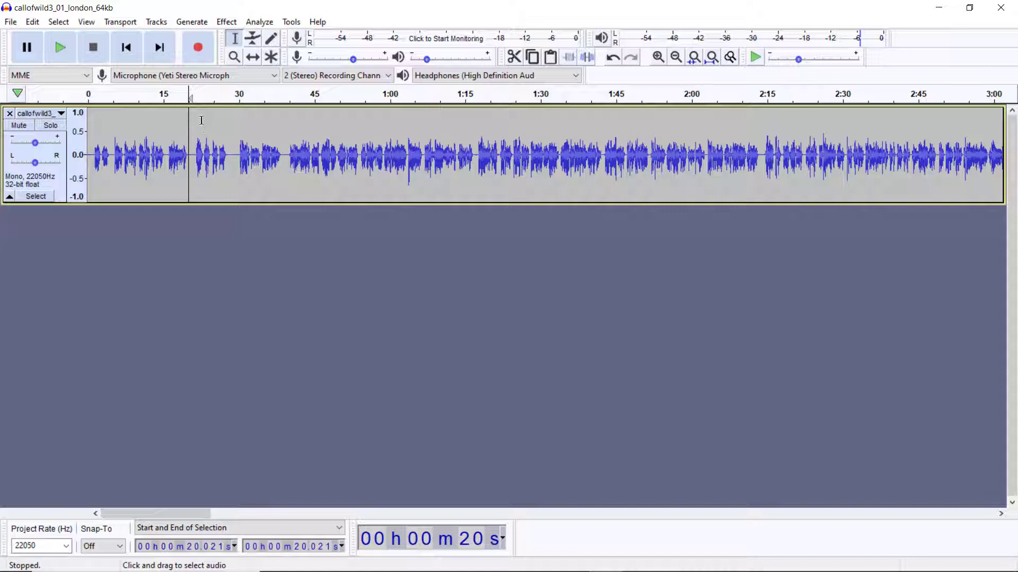
{"action": "mouse_move", "coordinate": [192, 121]}
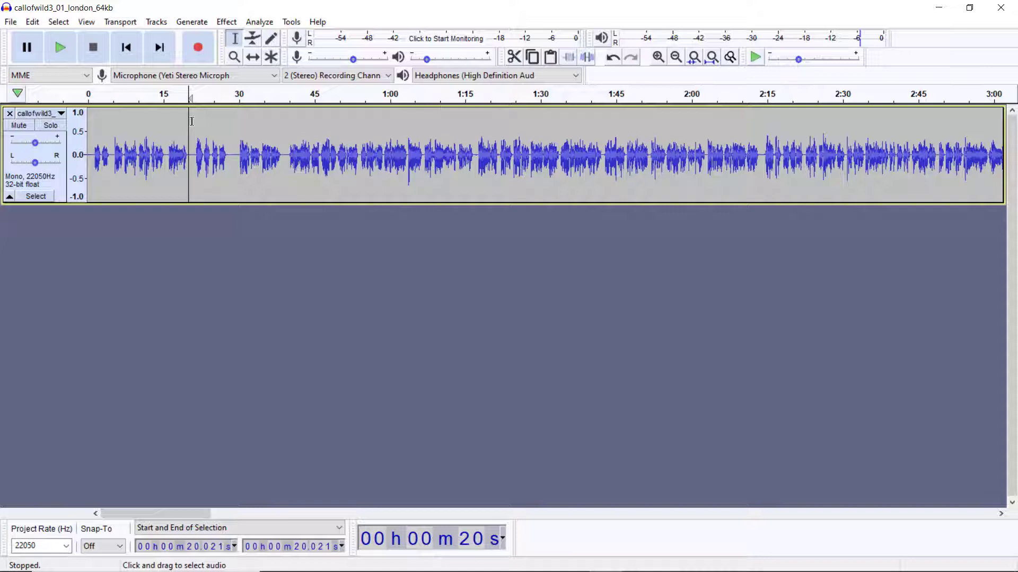
{"action": "mouse_move", "coordinate": [181, 129]}
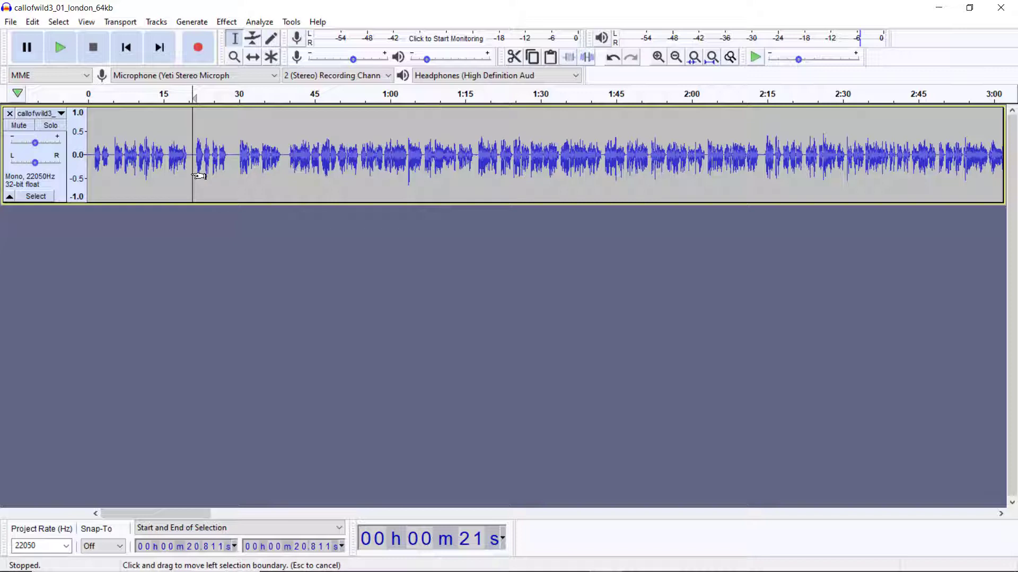
- Select from about 20.8 s back to the track start, marking the spoken intro for deletion
{"action": "left_click_drag", "start_coordinate": [195, 156], "coordinate": [88, 156]}
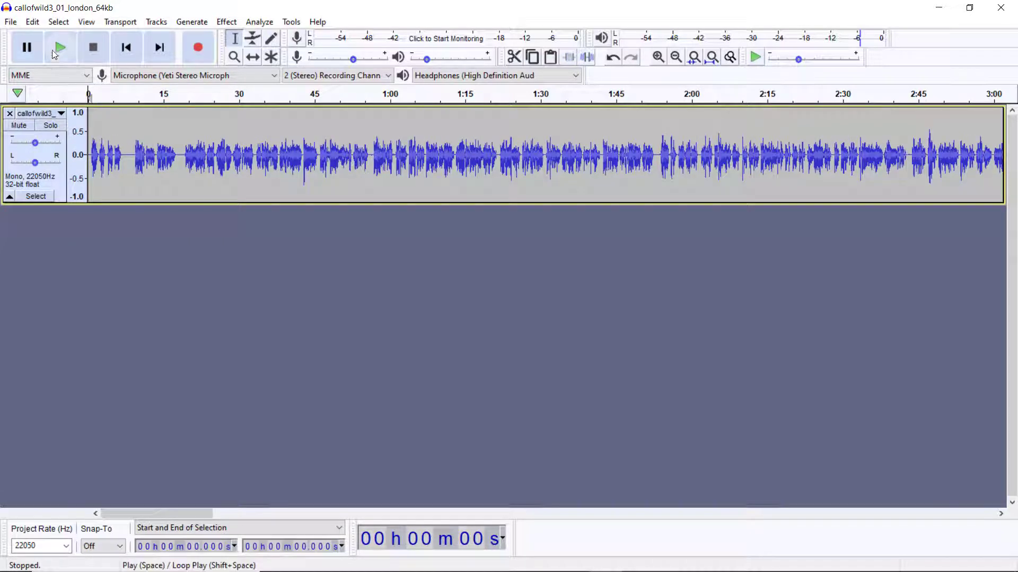
- Audition the trimmed chapter from its new opening, then stop playback
{"action": "left_click", "coordinate": [59, 46]}
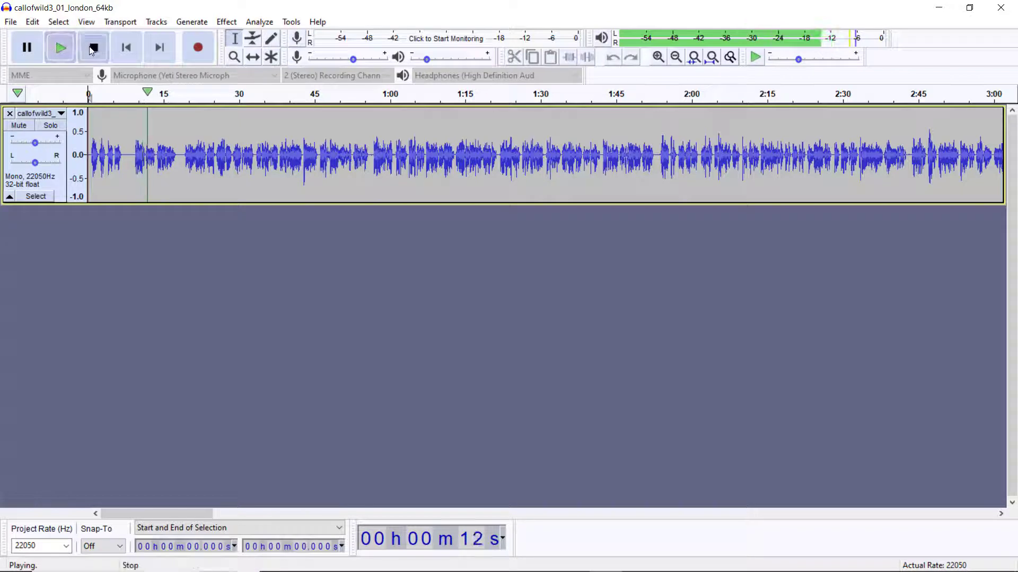
{"action": "left_click", "coordinate": [93, 47]}
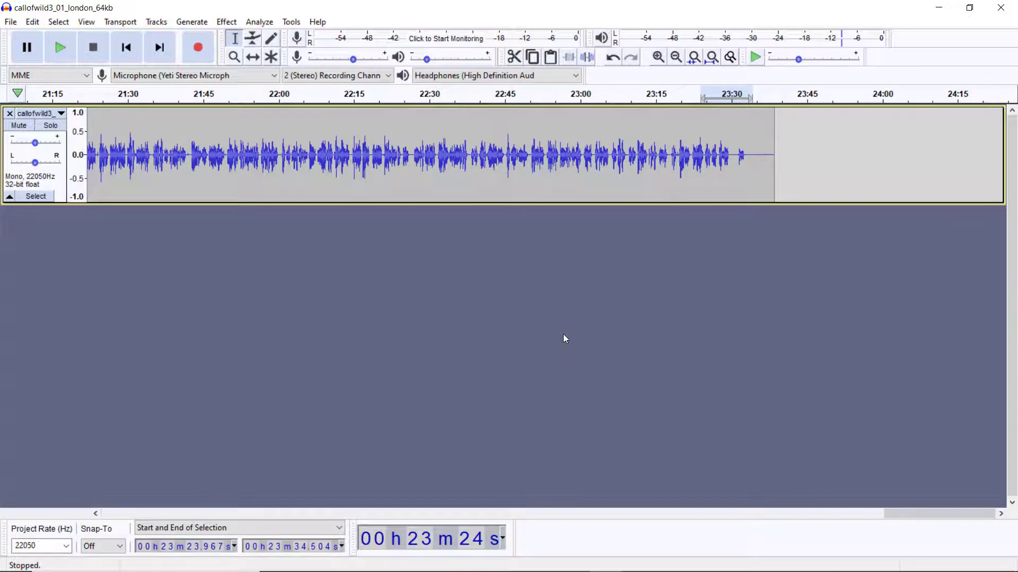
{"action": "mouse_move", "coordinate": [54, 207]}
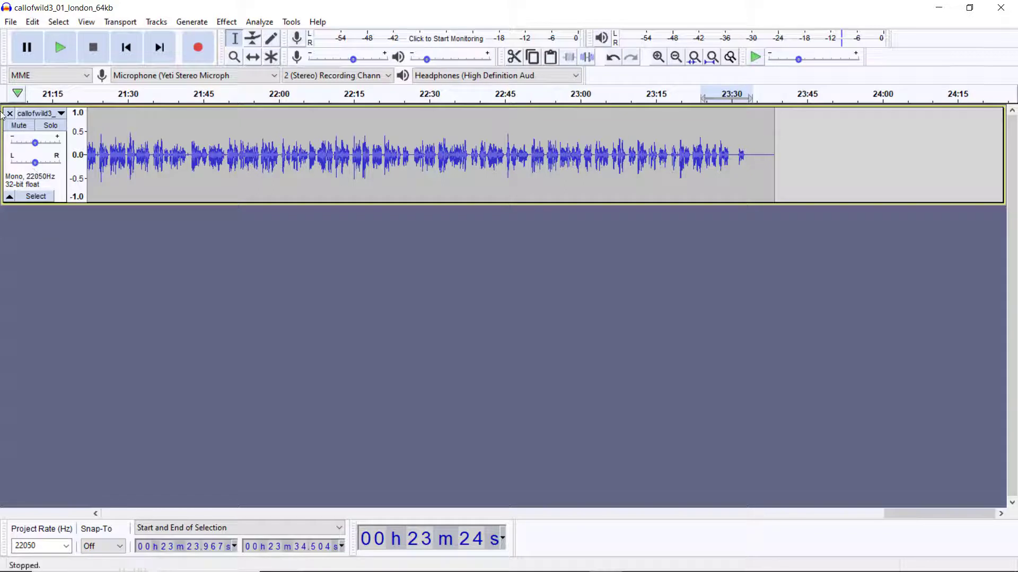
{"action": "left_click", "coordinate": [10, 21]}
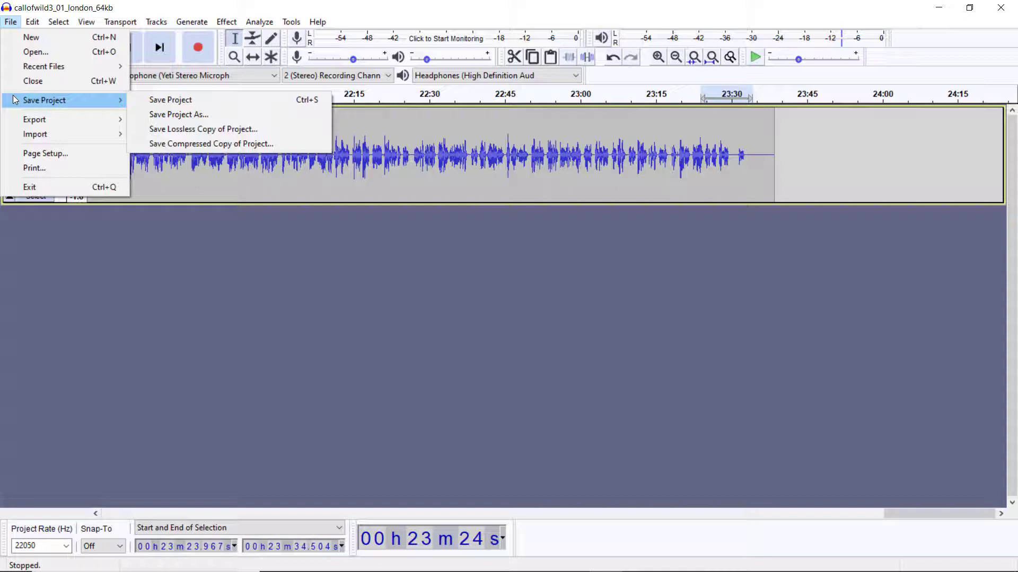
{"action": "mouse_move", "coordinate": [34, 120]}
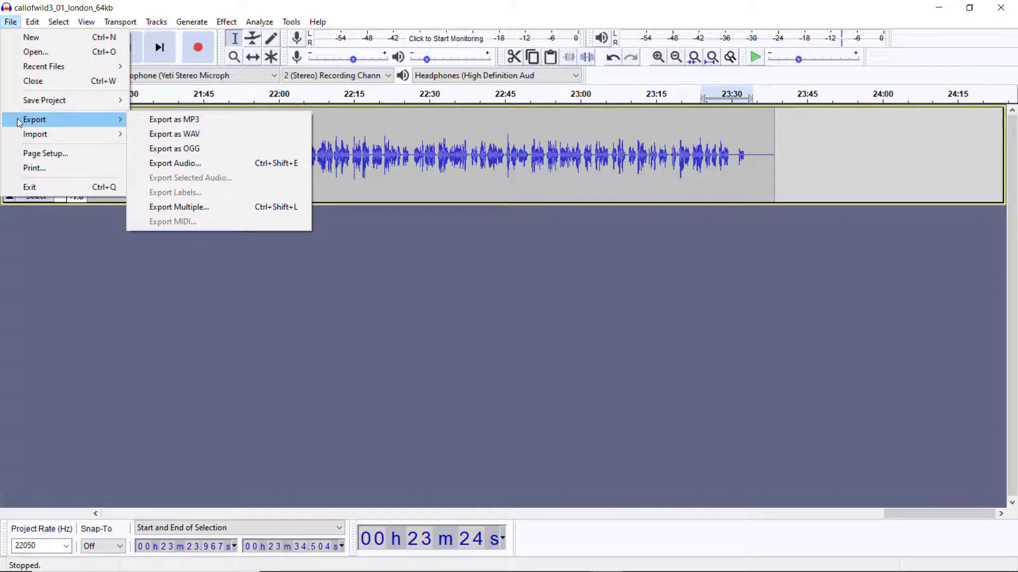
{"action": "mouse_move", "coordinate": [232, 127]}
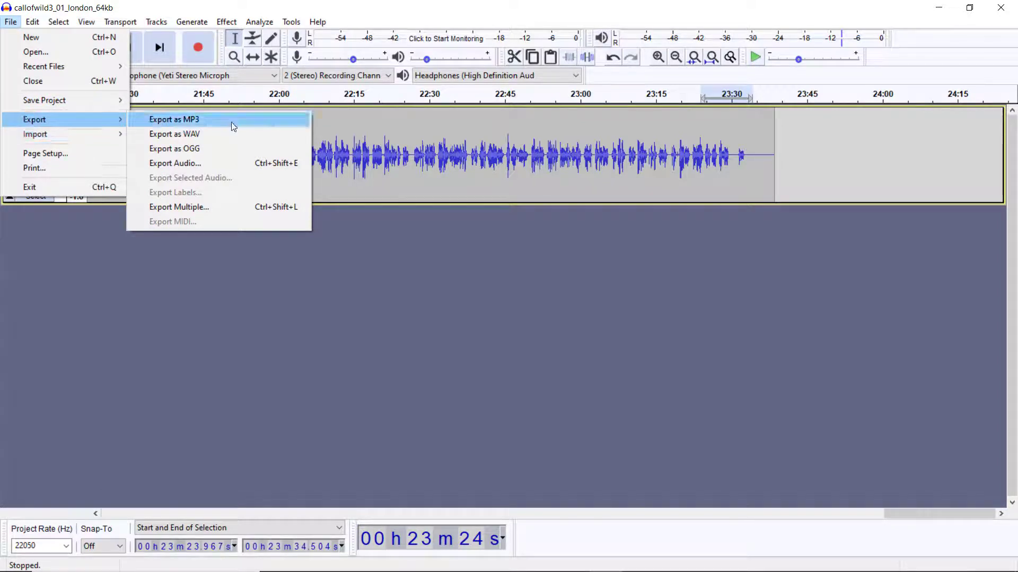
{"action": "mouse_move", "coordinate": [216, 127]}
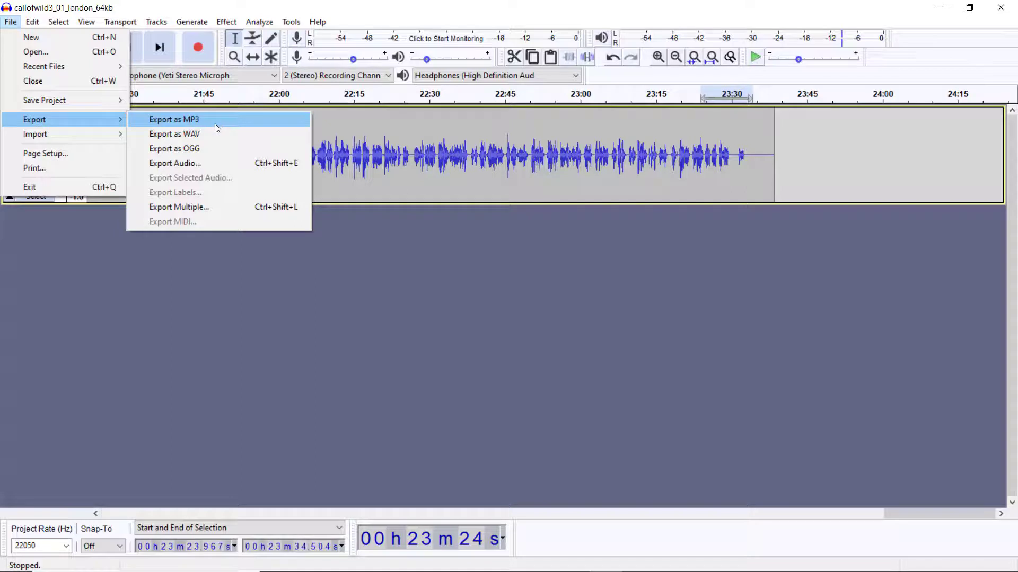
{"action": "mouse_move", "coordinate": [214, 200]}
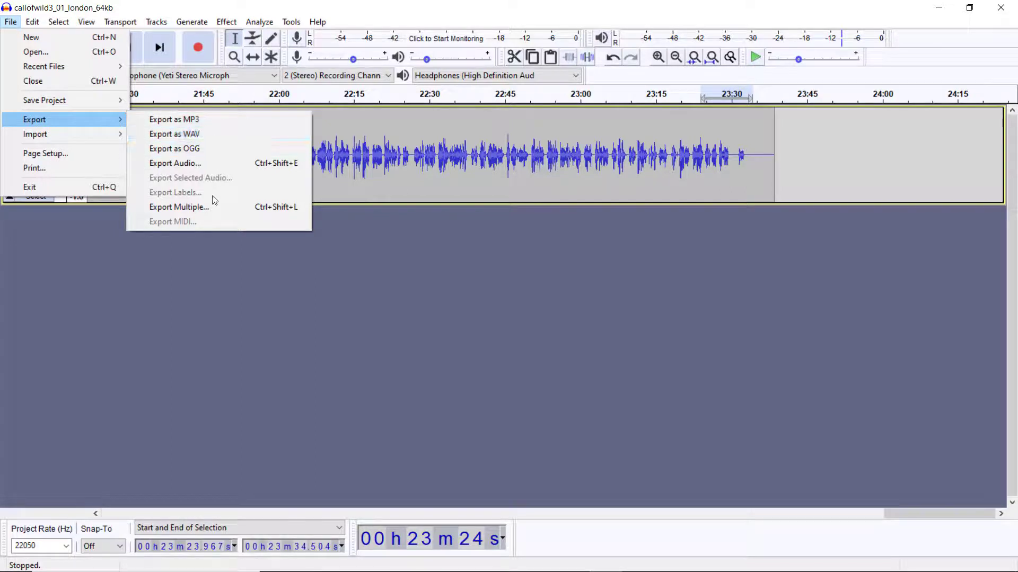
{"action": "mouse_move", "coordinate": [224, 120]}
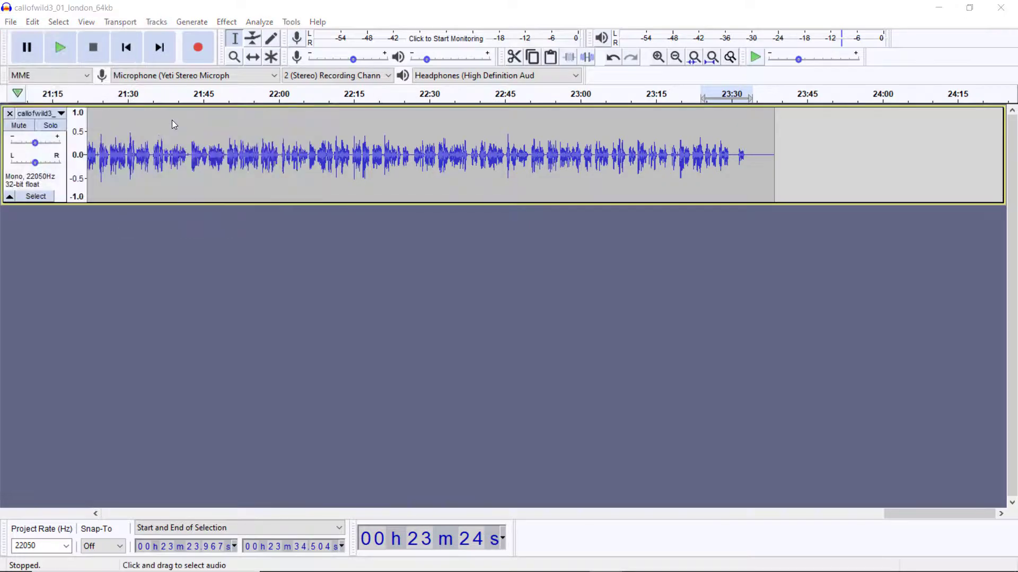
- Export as MP3 named callofwild3_01_london_64kb_ in the Download folder
{"action": "left_click", "coordinate": [10, 21]}
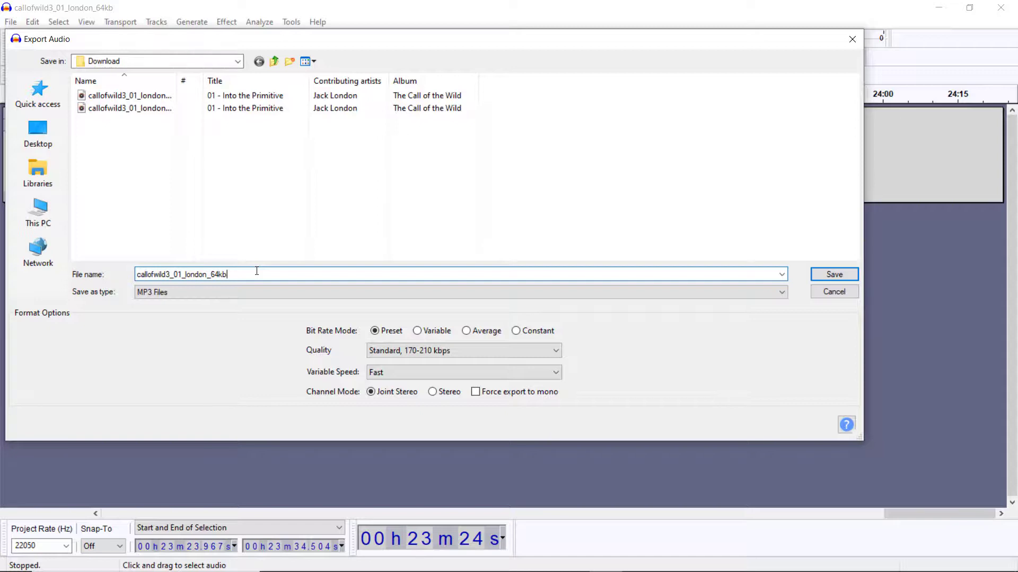
{"action": "type", "text": "_"}
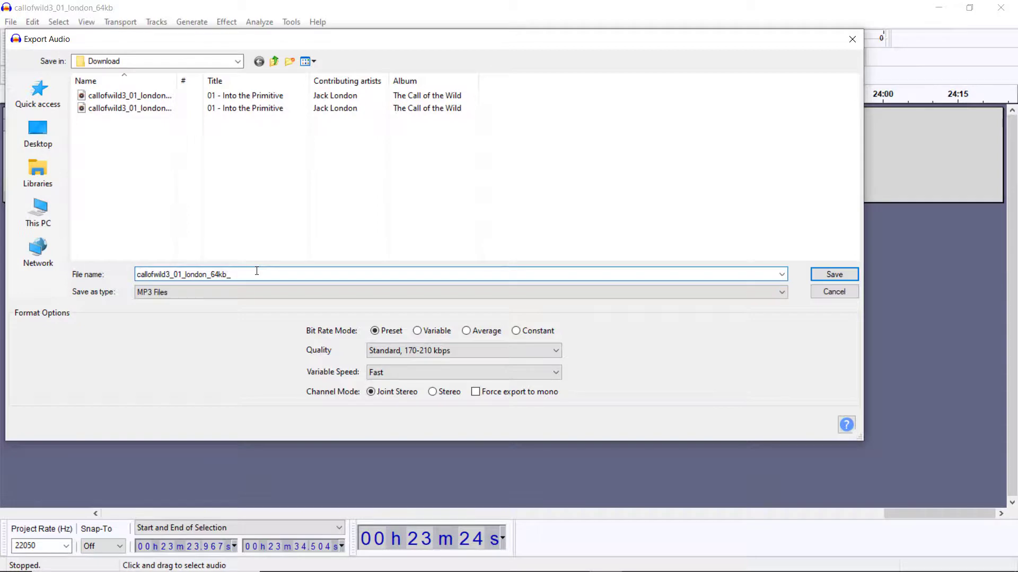
{"action": "left_click", "coordinate": [833, 273]}
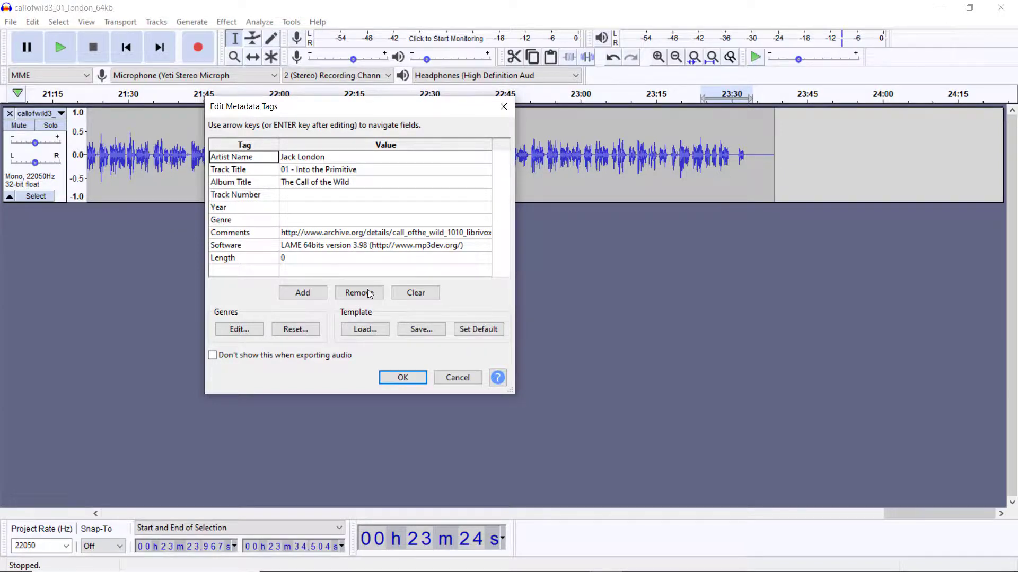
{"action": "mouse_move", "coordinate": [403, 377]}
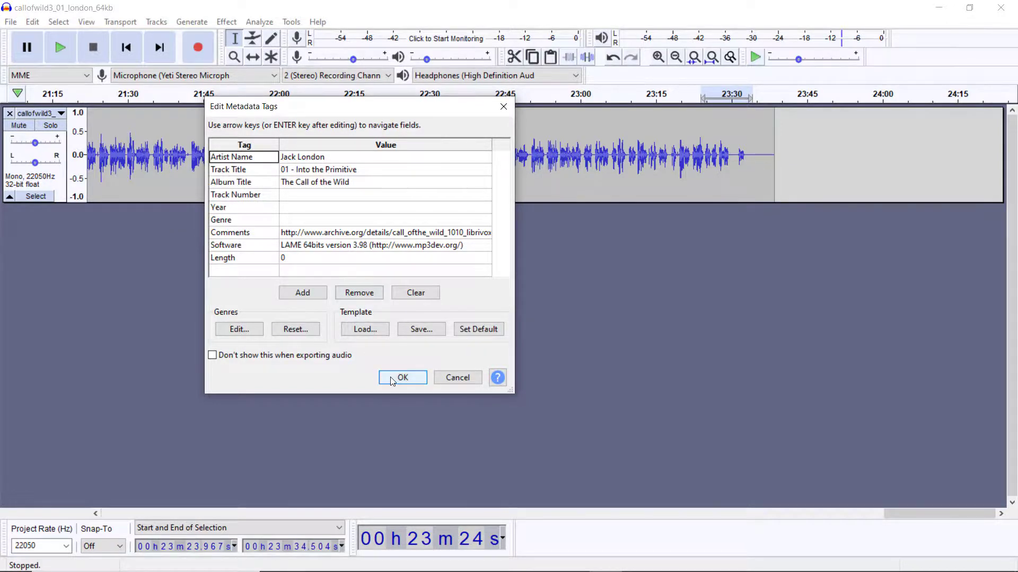
- Accept the existing Jack London / Call of the Wild tags unchanged to finish the export
{"action": "left_click", "coordinate": [403, 378]}
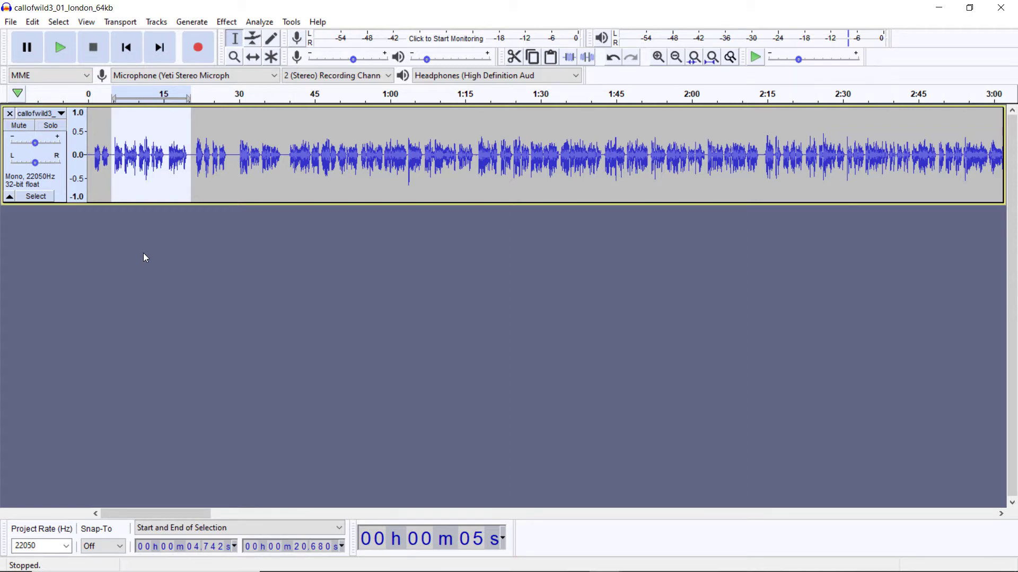
{"action": "mouse_move", "coordinate": [143, 421]}
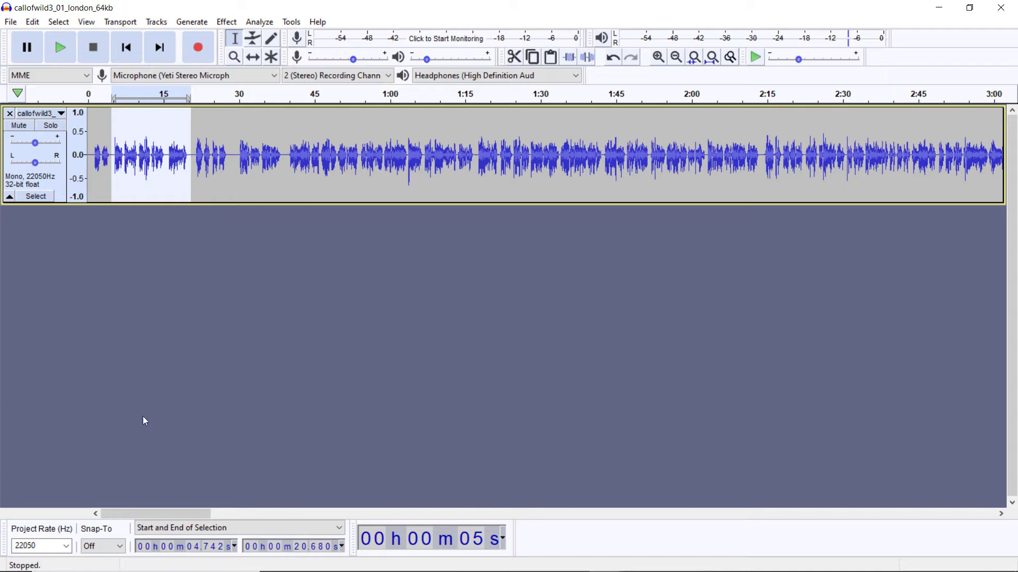
{"action": "mouse_move", "coordinate": [41, 400]}
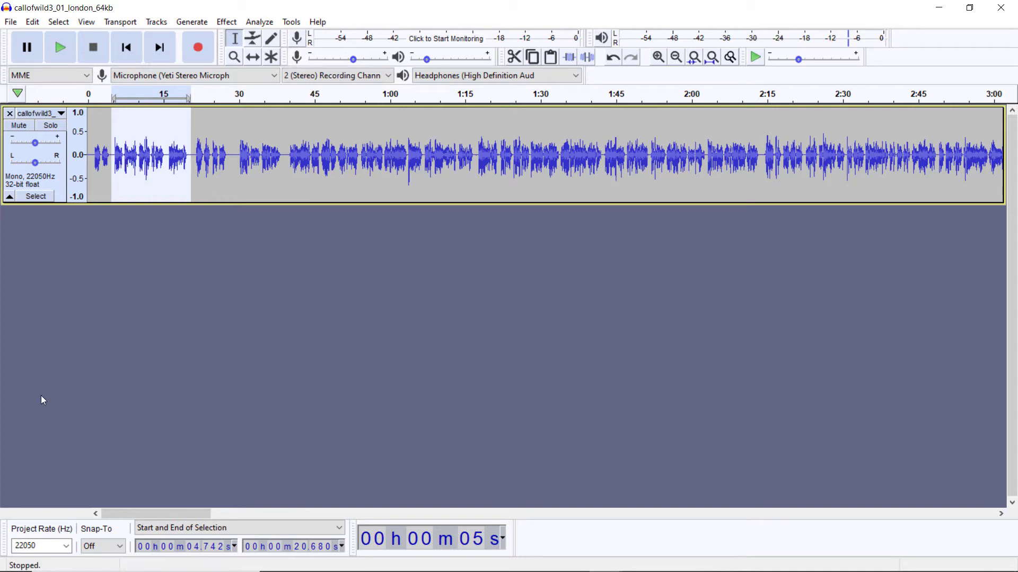